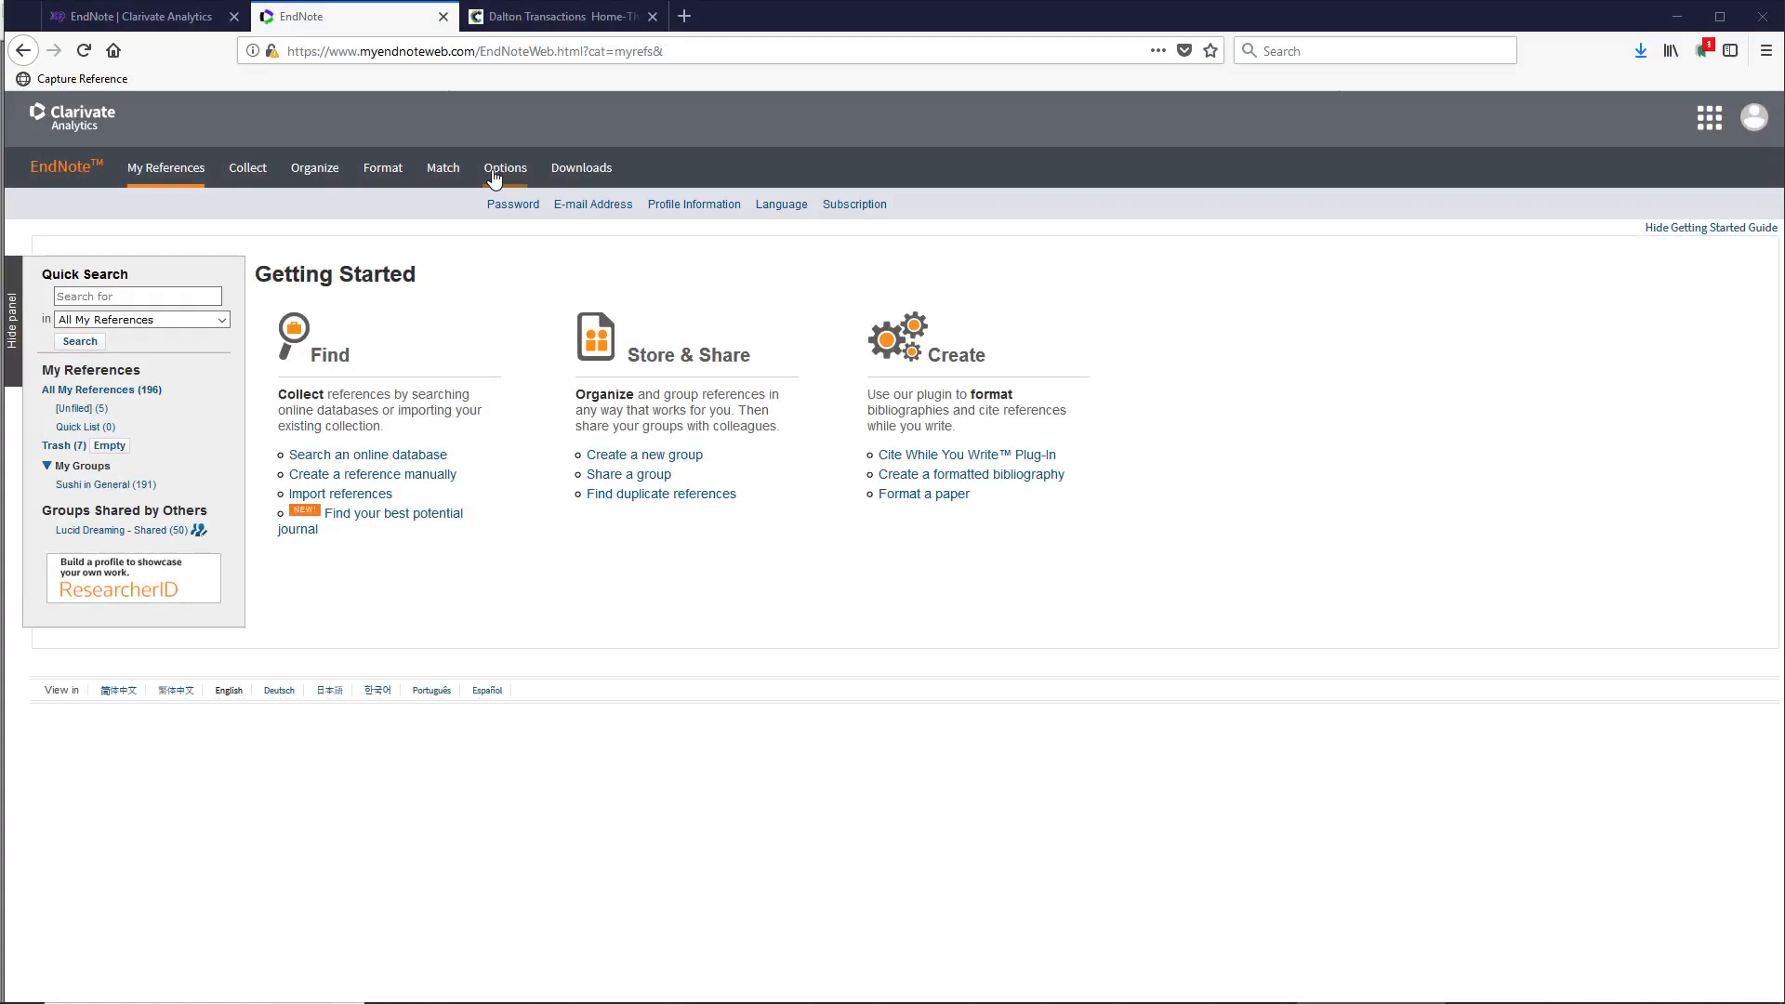
Go to the Match section of EndNote online to reach the Manuscript Matcher
click(443, 167)
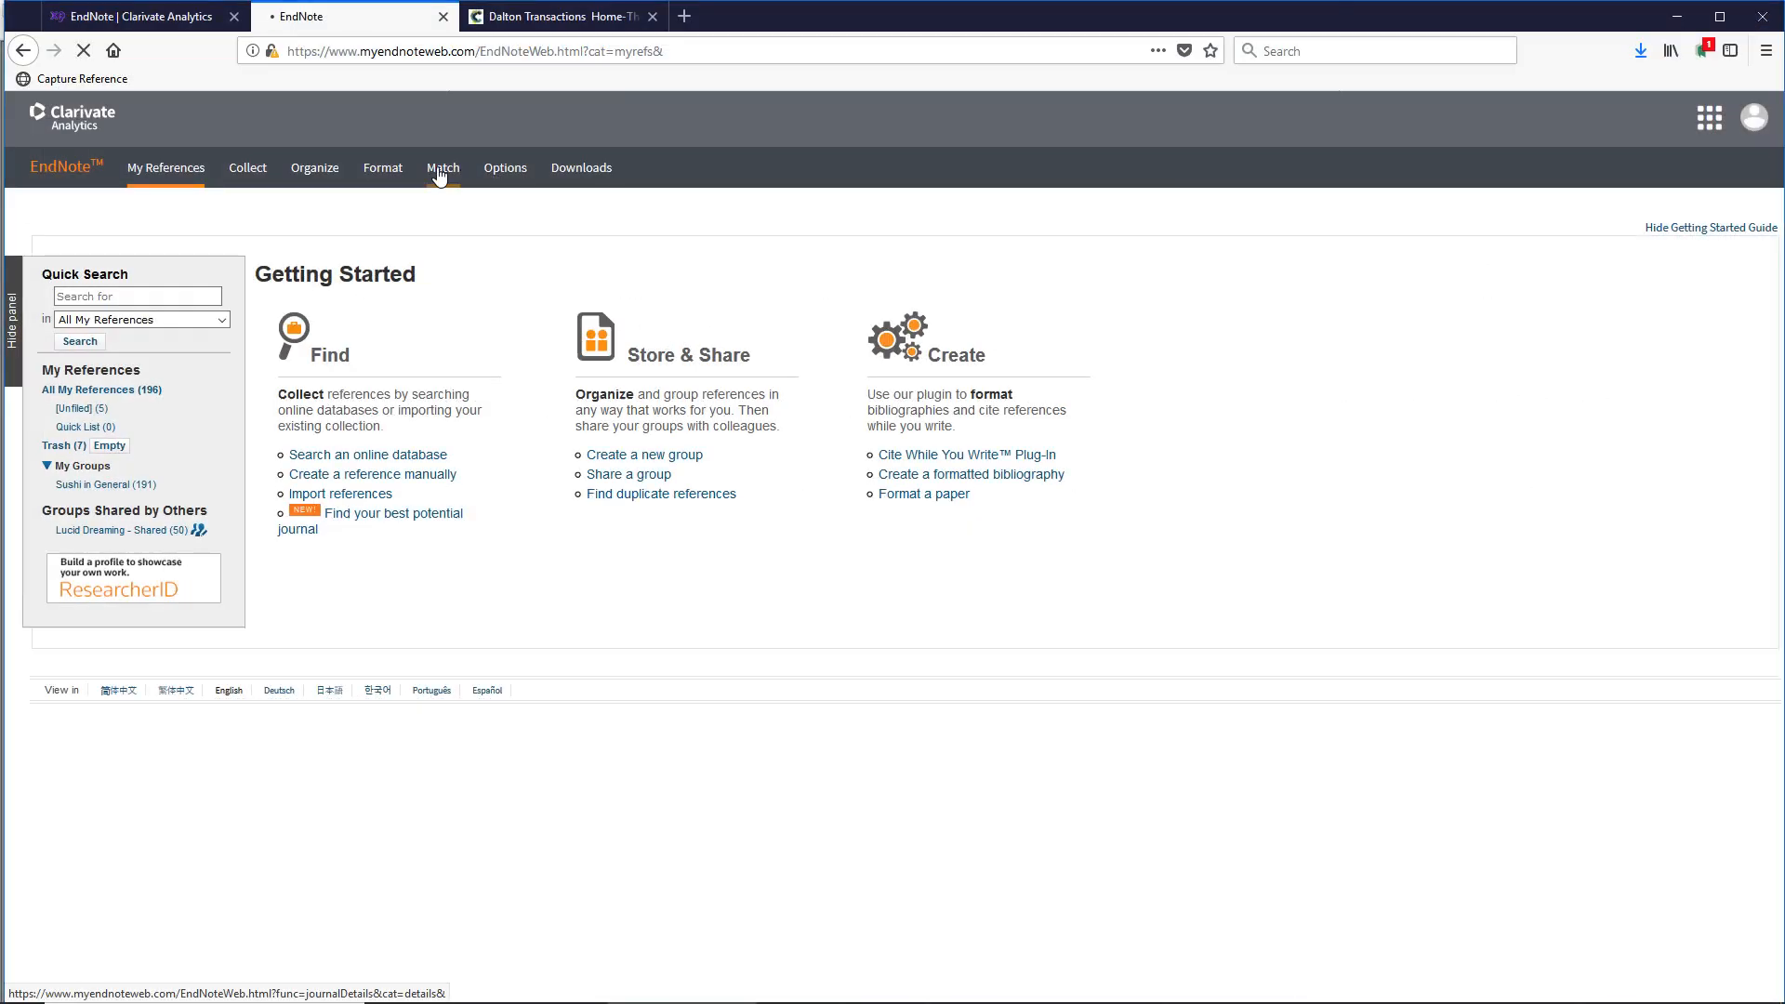
click(442, 167)
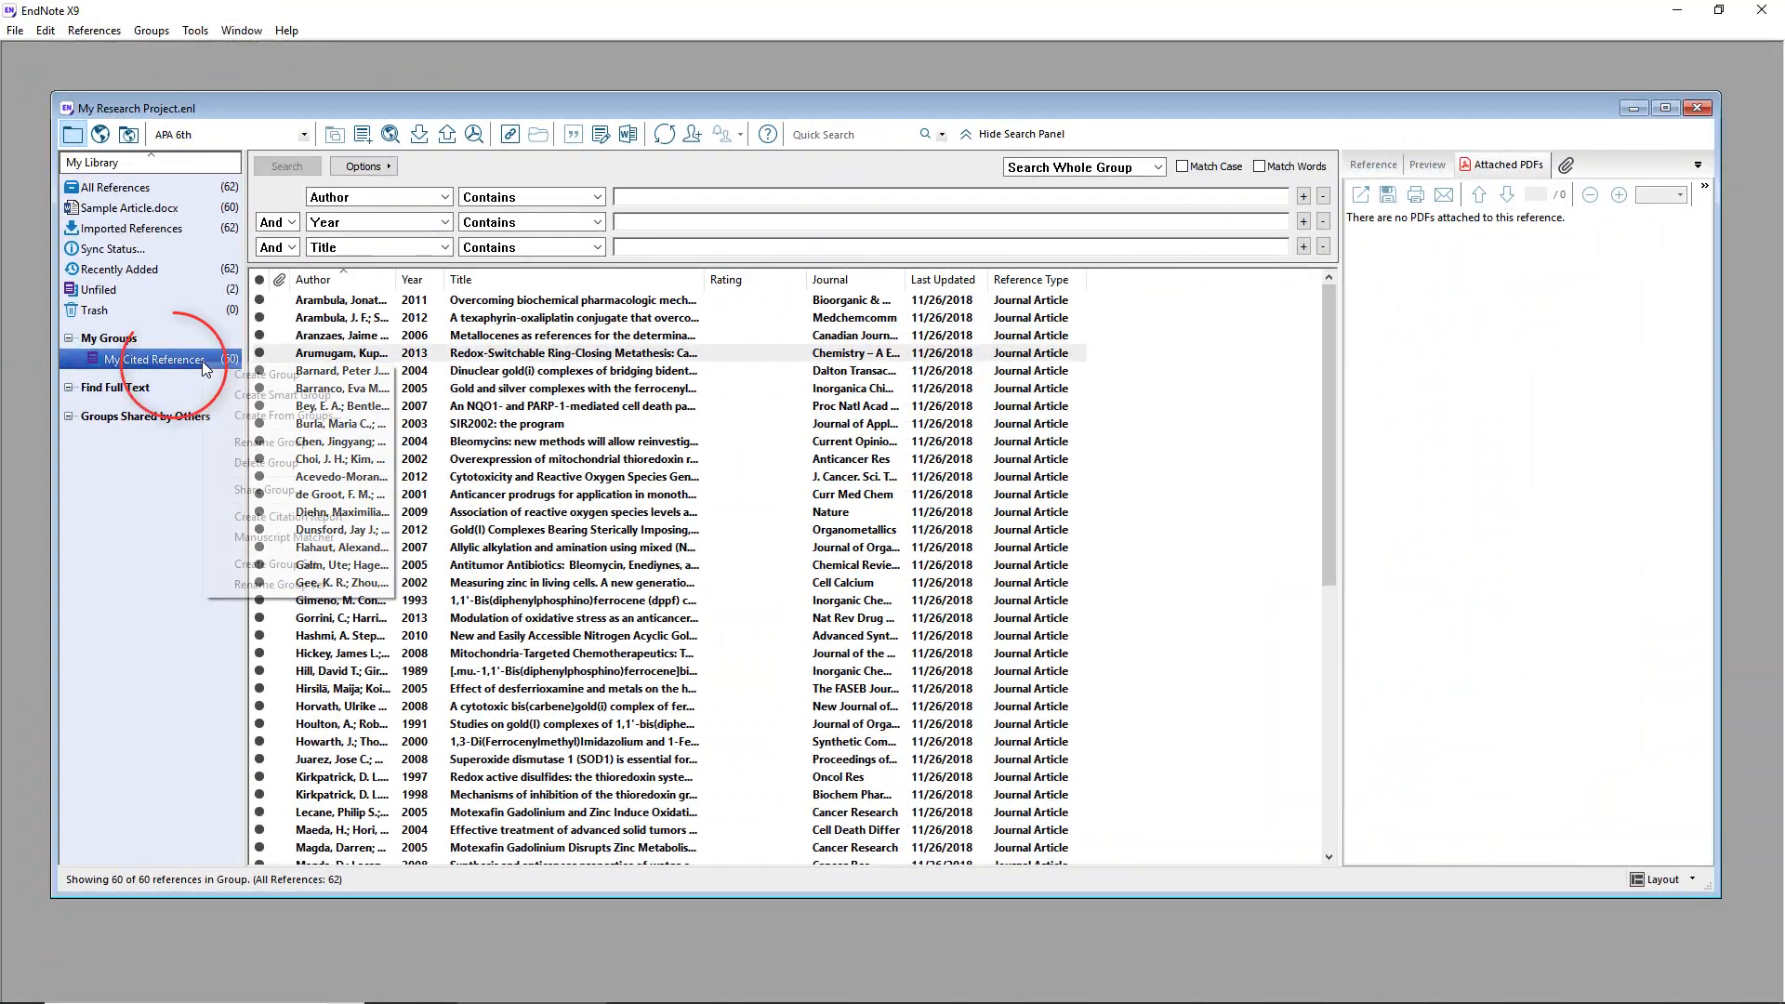
mouse_move(283, 535)
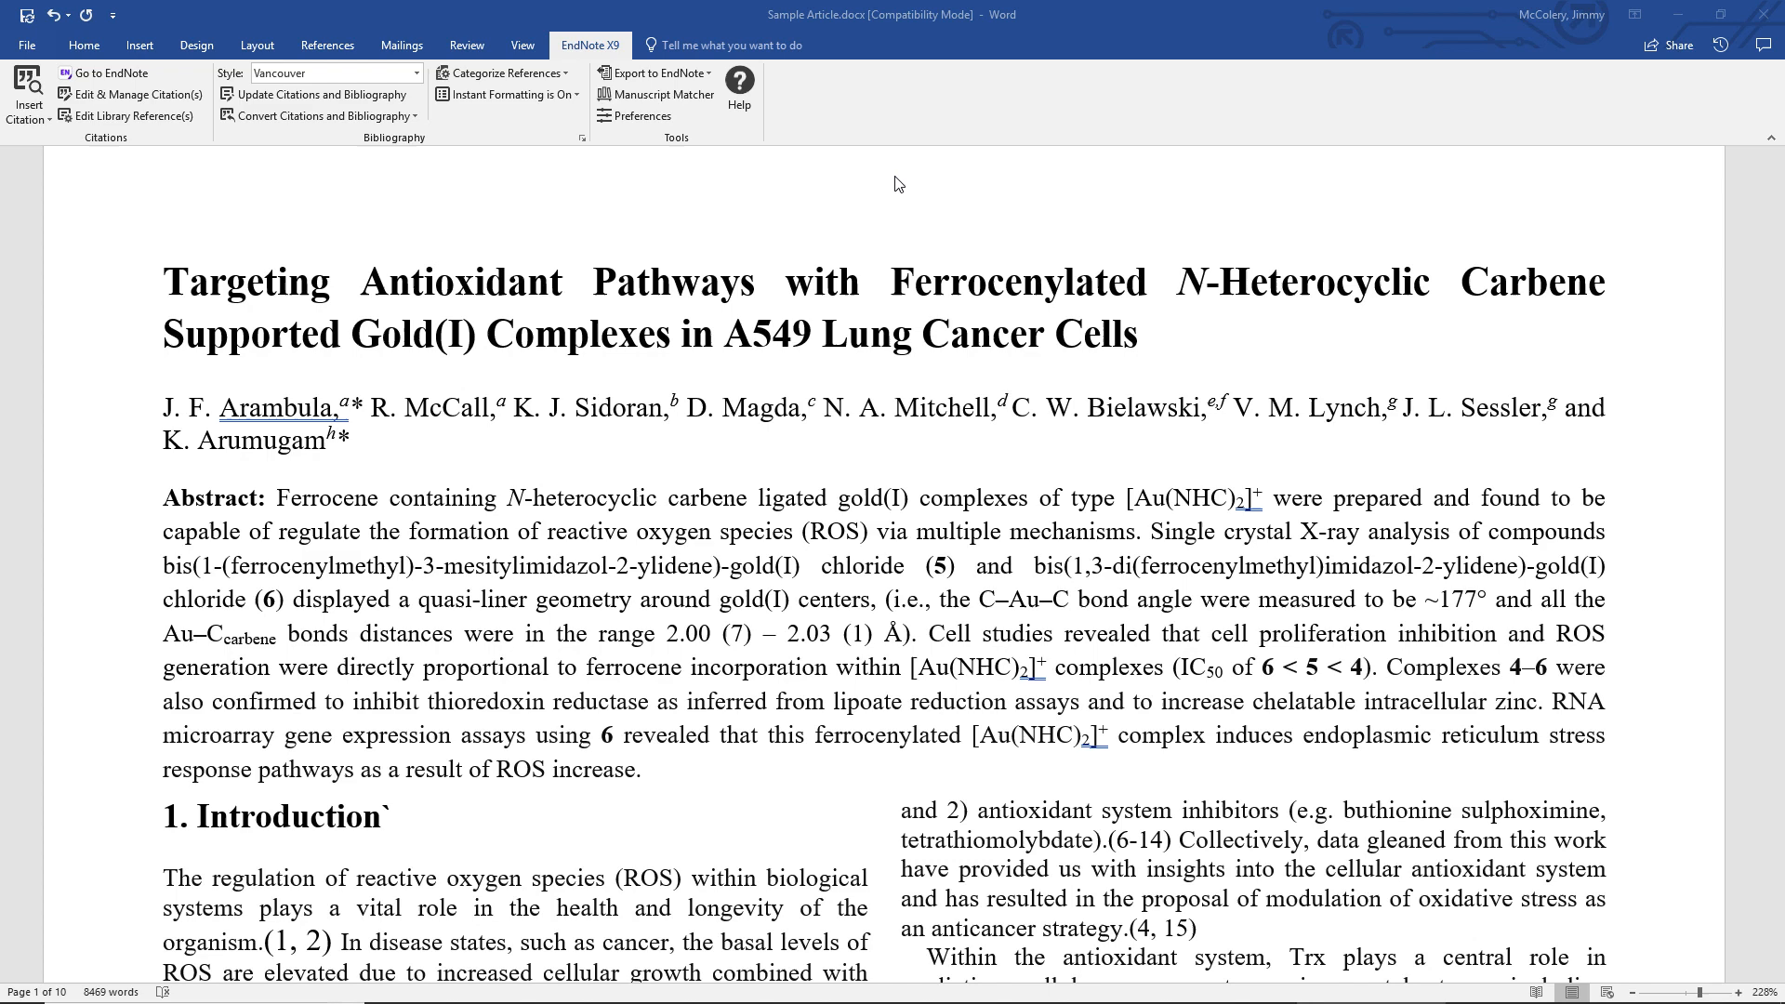
mouse_move(684, 96)
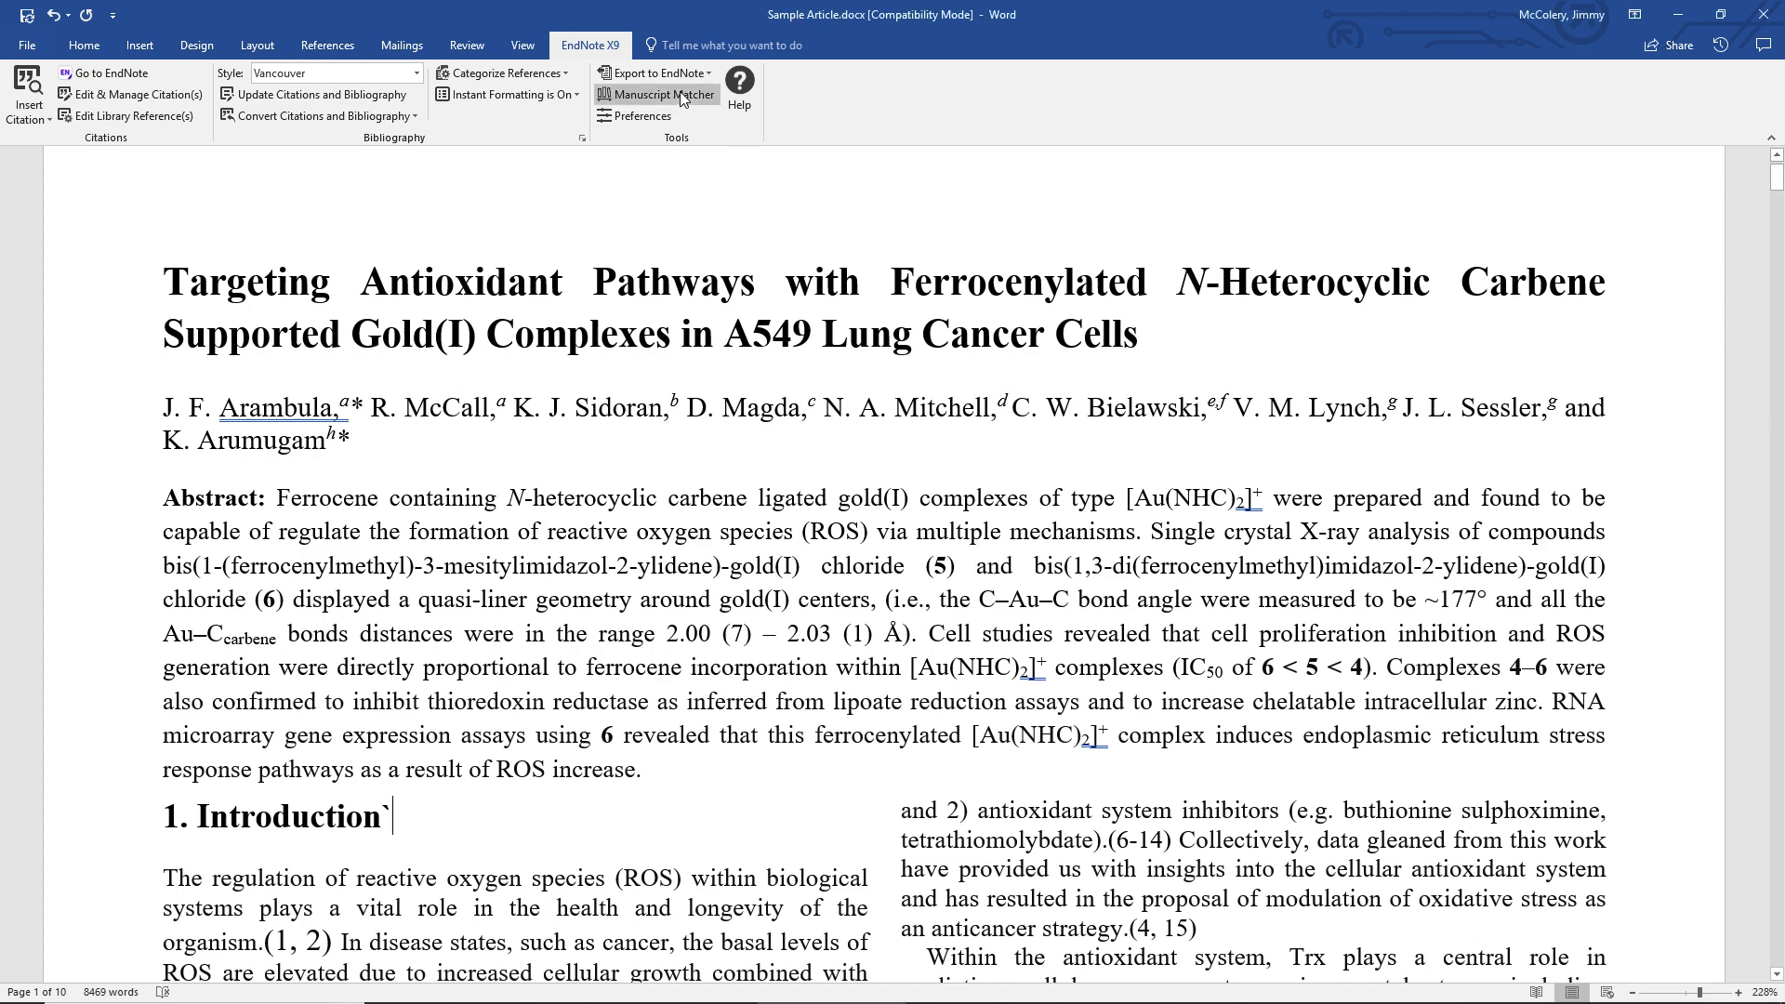
mouse_move(671, 96)
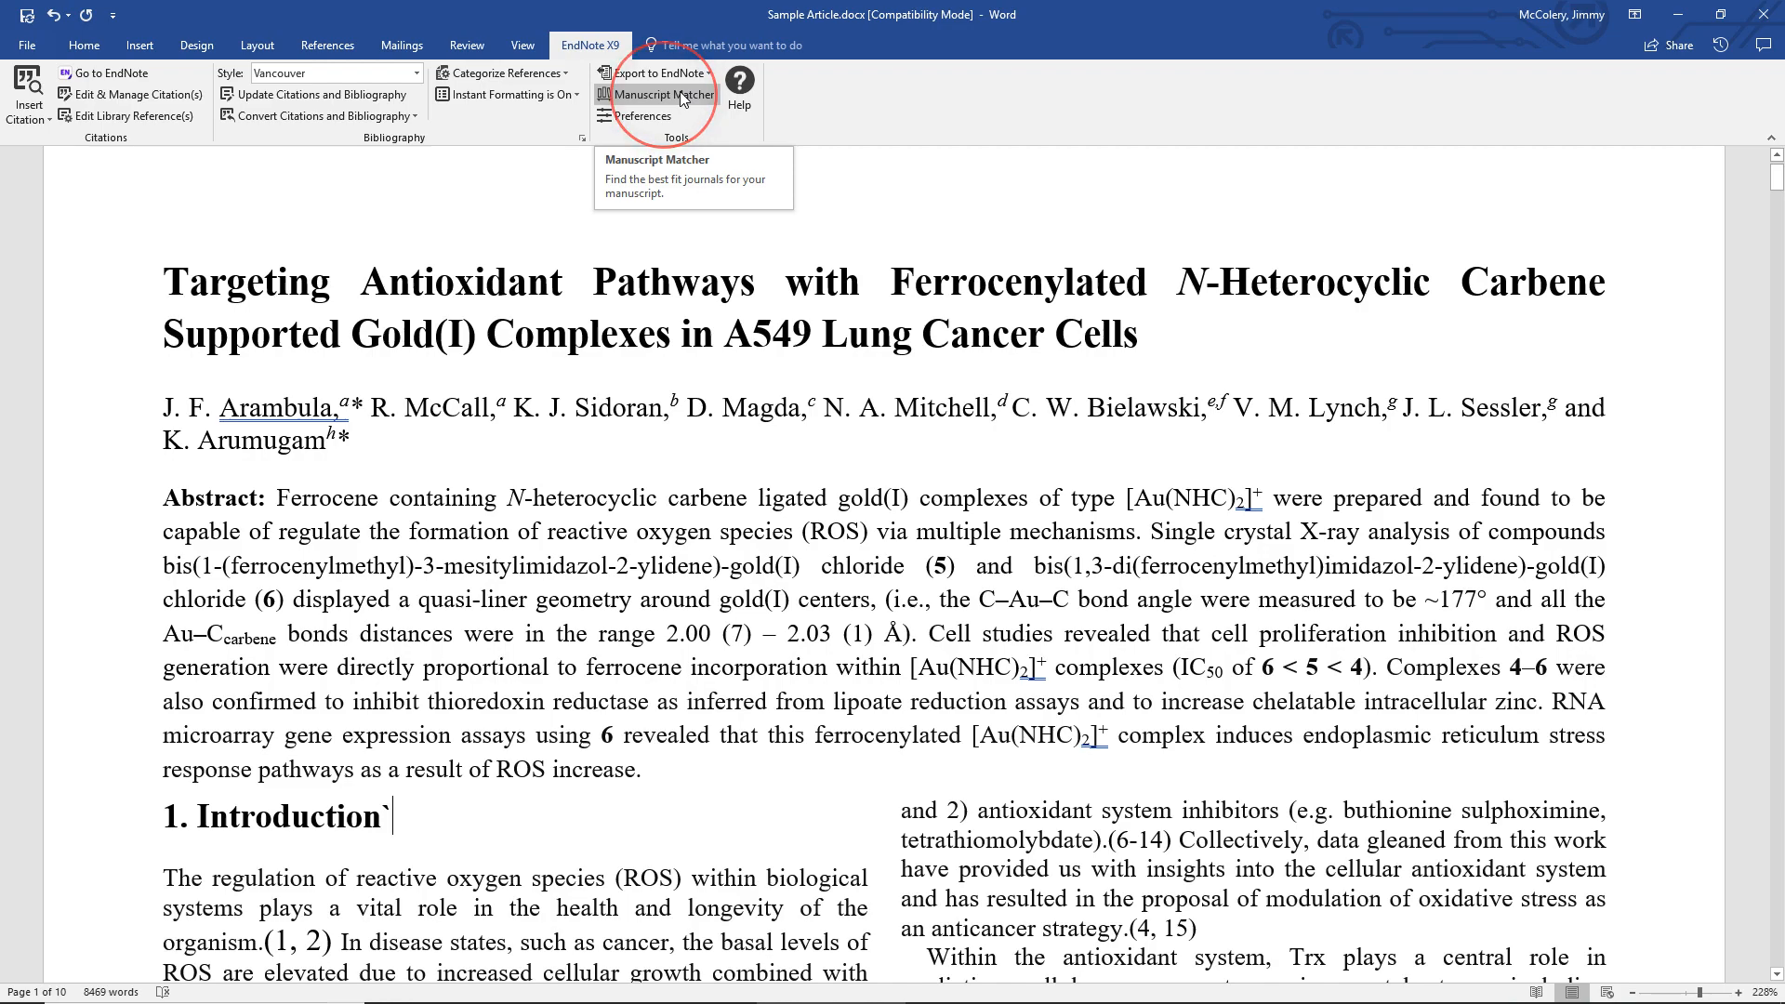
Launch Manuscript Matcher from the EndNote X9 ribbon for Sample Article.docx with its 87 citations
click(662, 95)
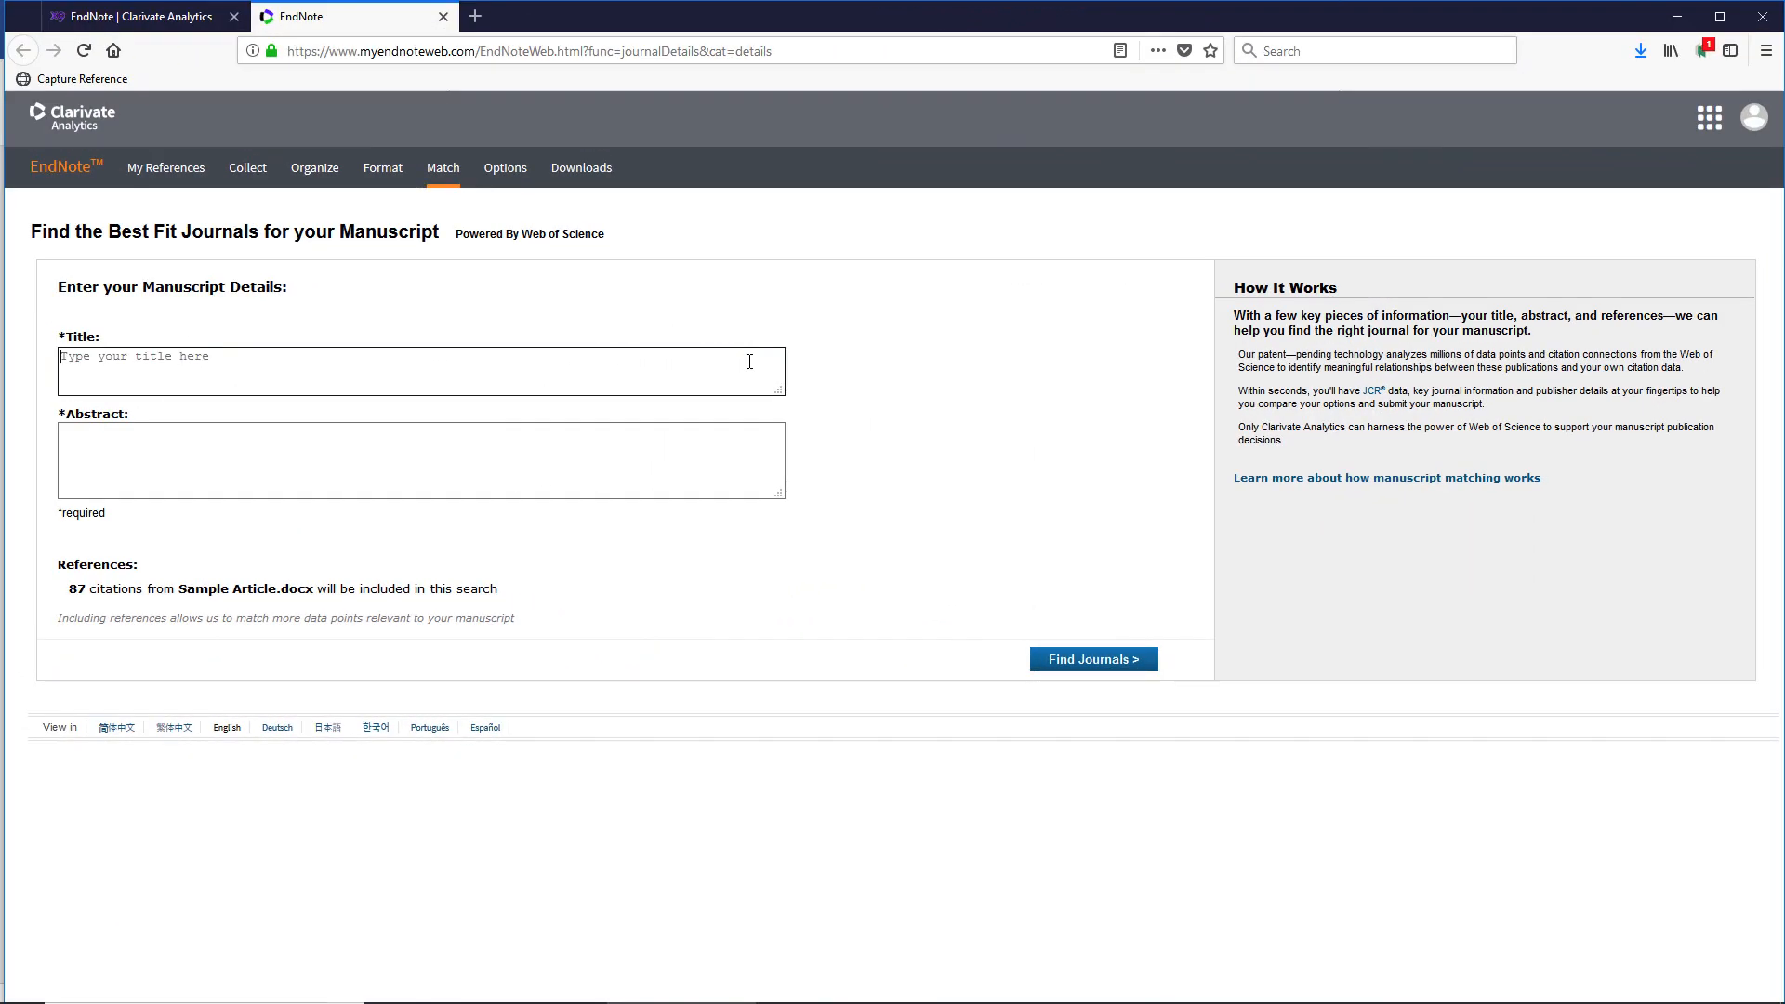
Enter the title 'Targeting Antioxidant Pathways with Ferrocenylated N-Heterocyclic Carbene Supported G...' with the abstract and find journals
text(Targeting Antioxidant Pathways with Ferrocenylated N-Heterocyclic Carbene Supported Gold(I) Complexes in A549 Lung Cancer Cells)
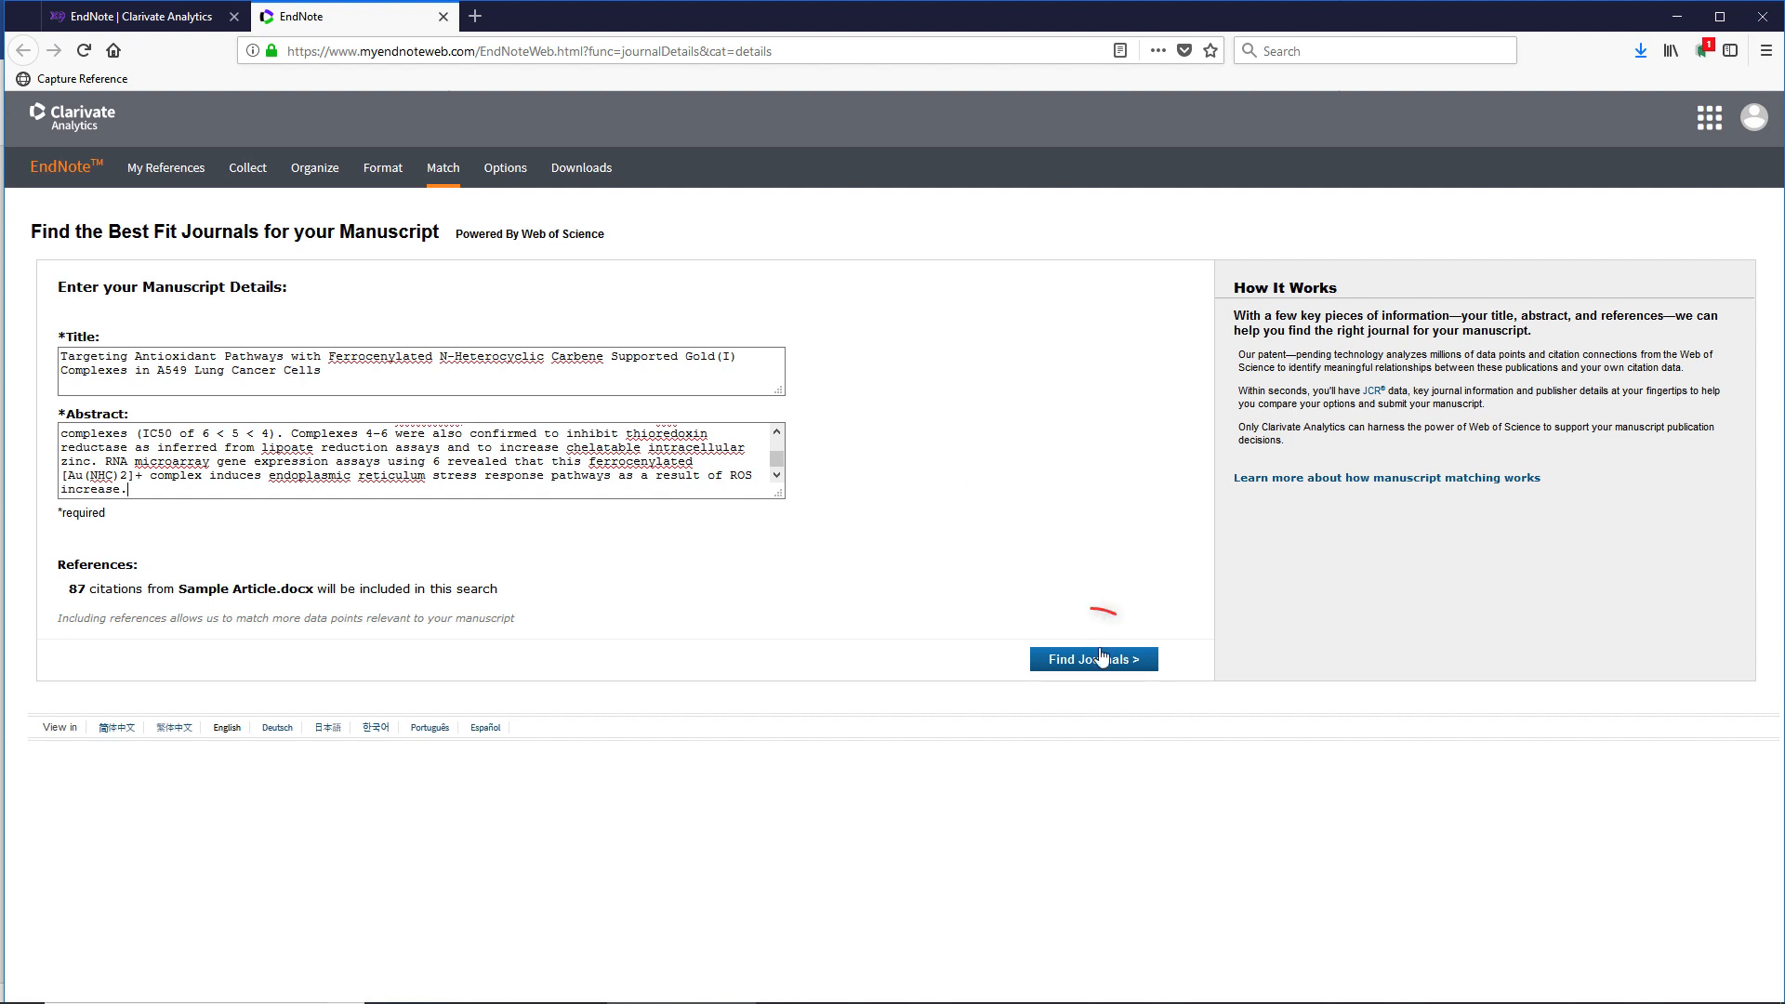
click(1093, 658)
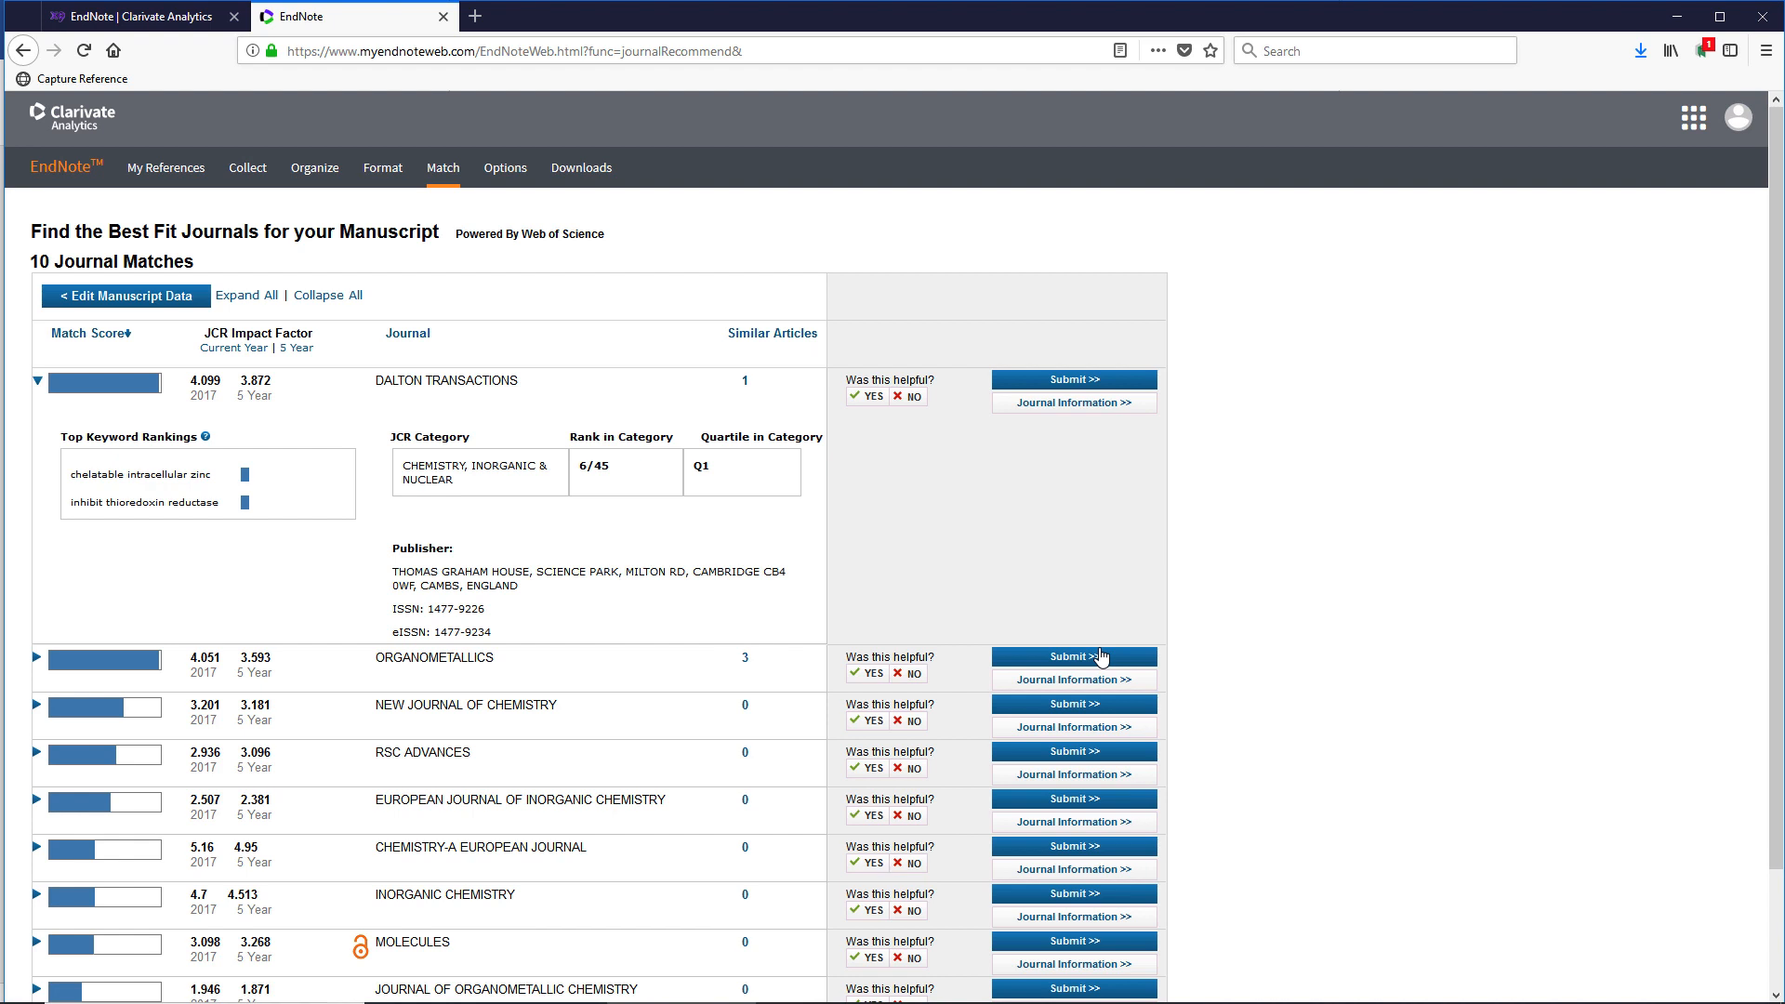
mouse_move(603, 751)
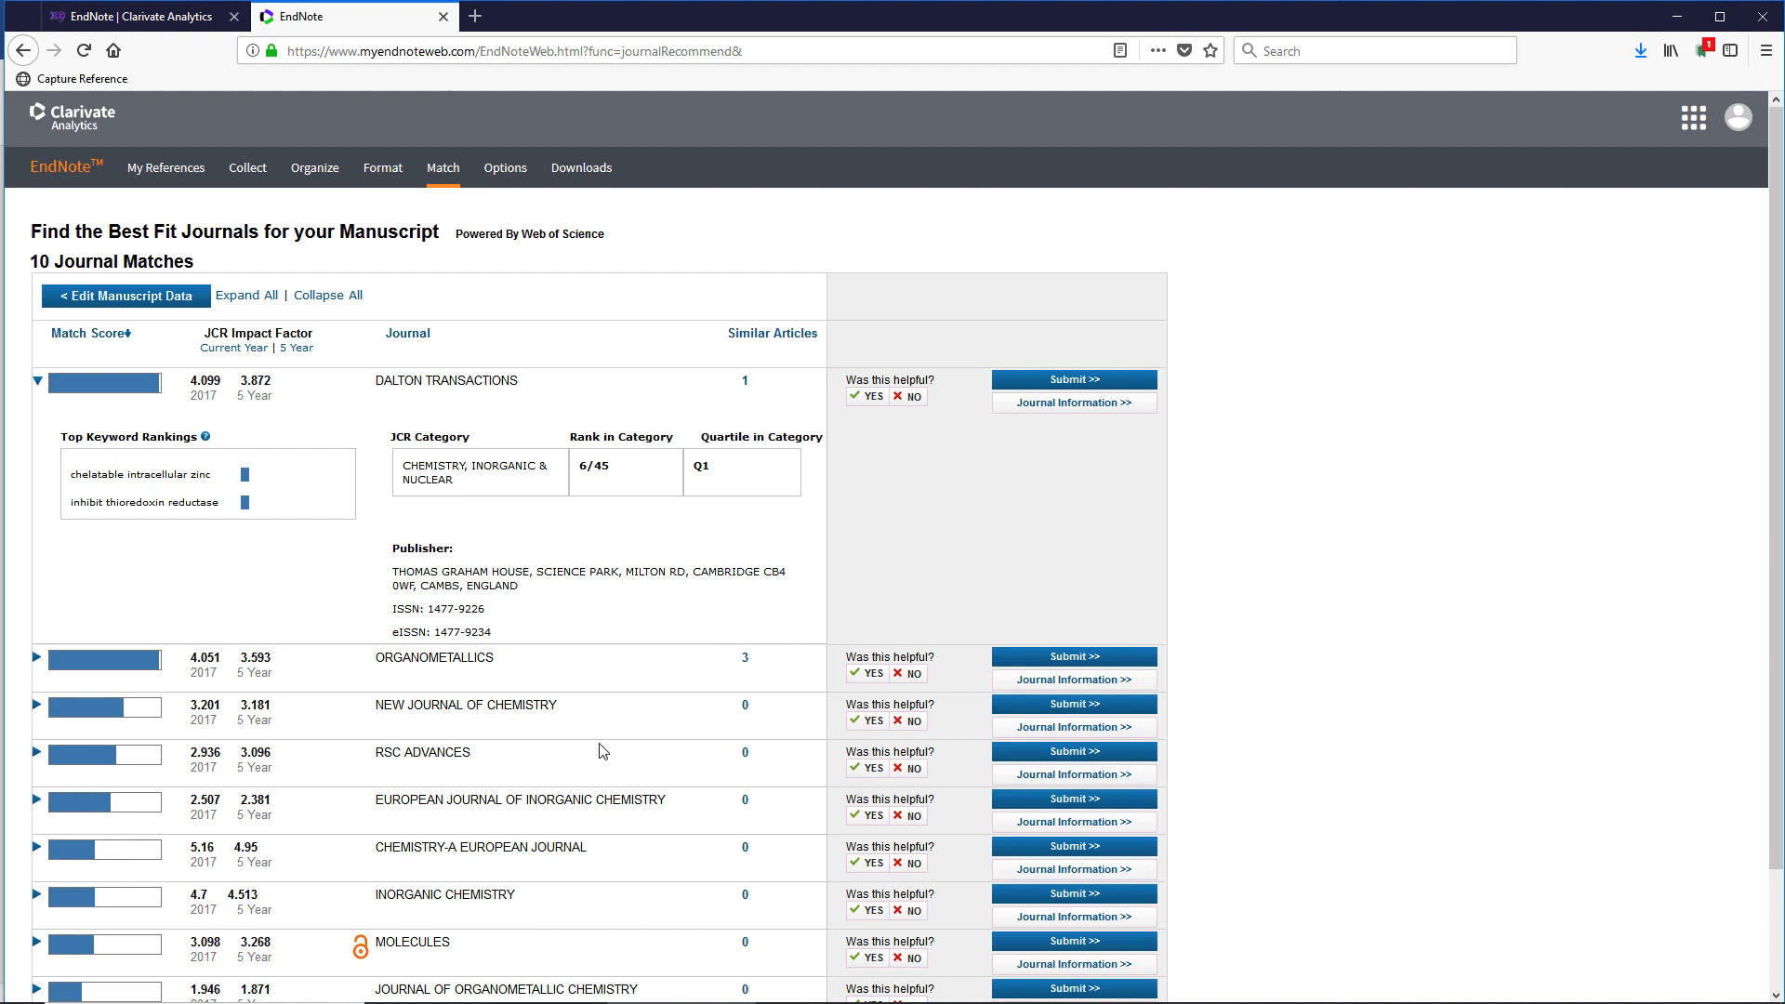
mouse_move(48, 671)
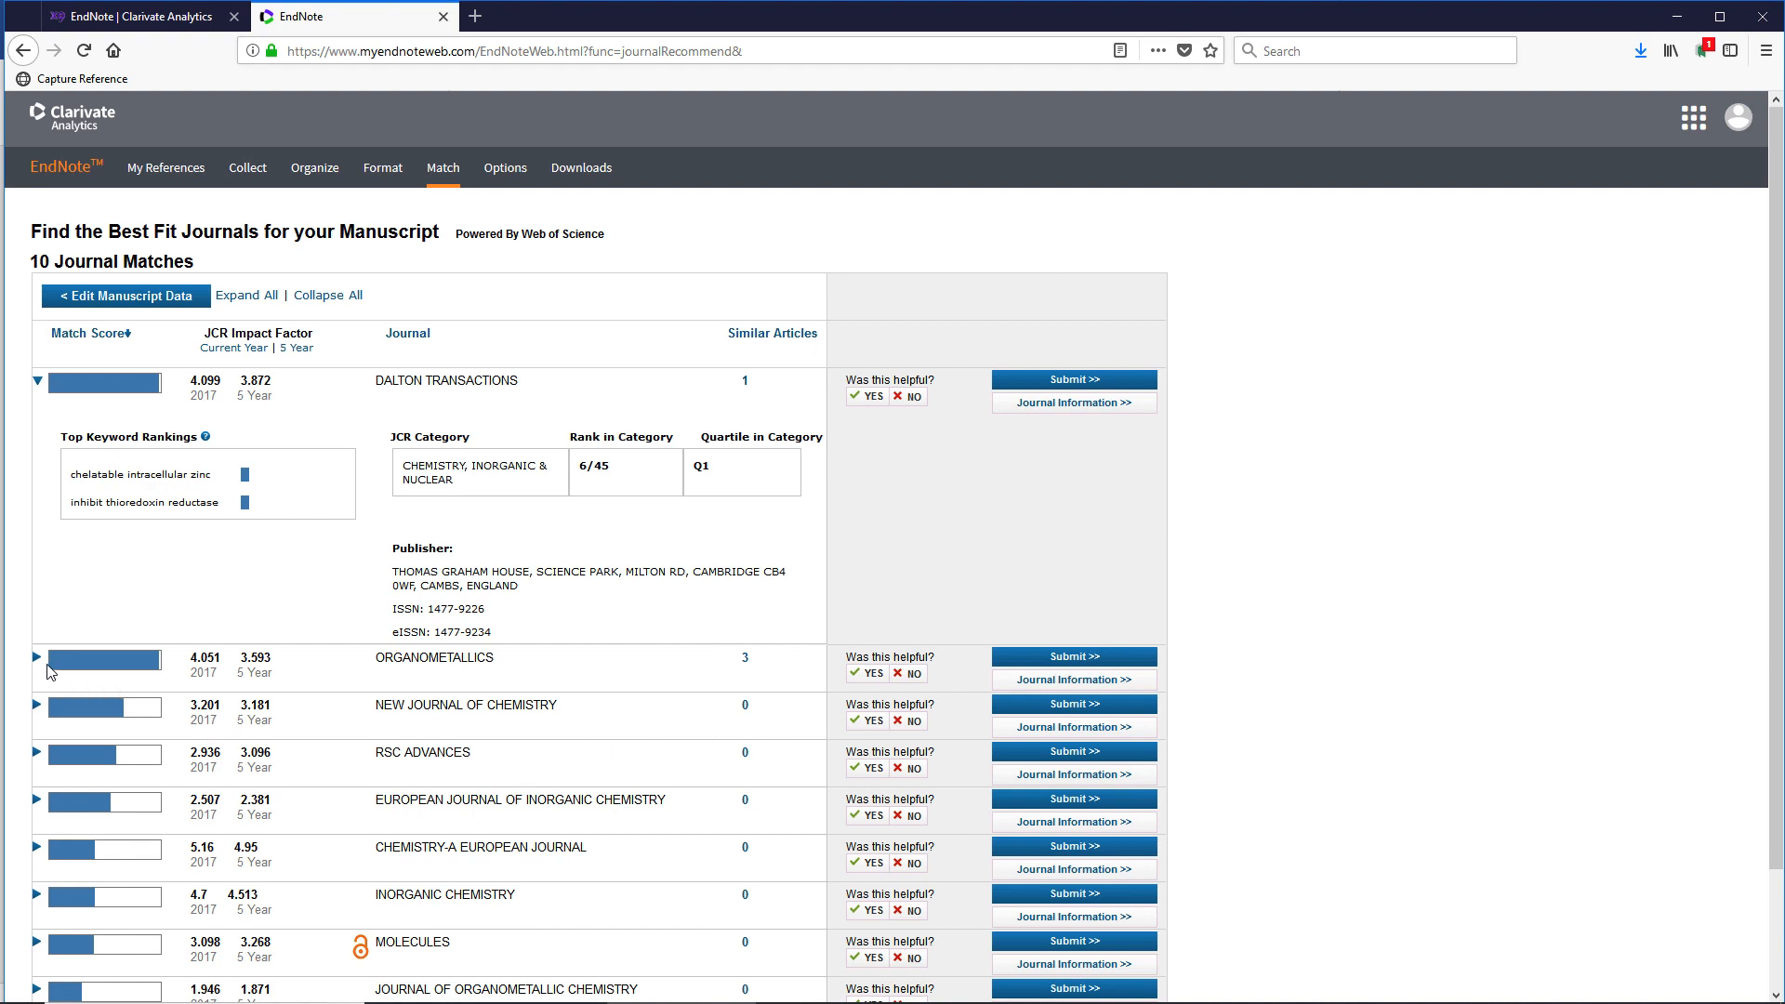
mouse_move(30, 660)
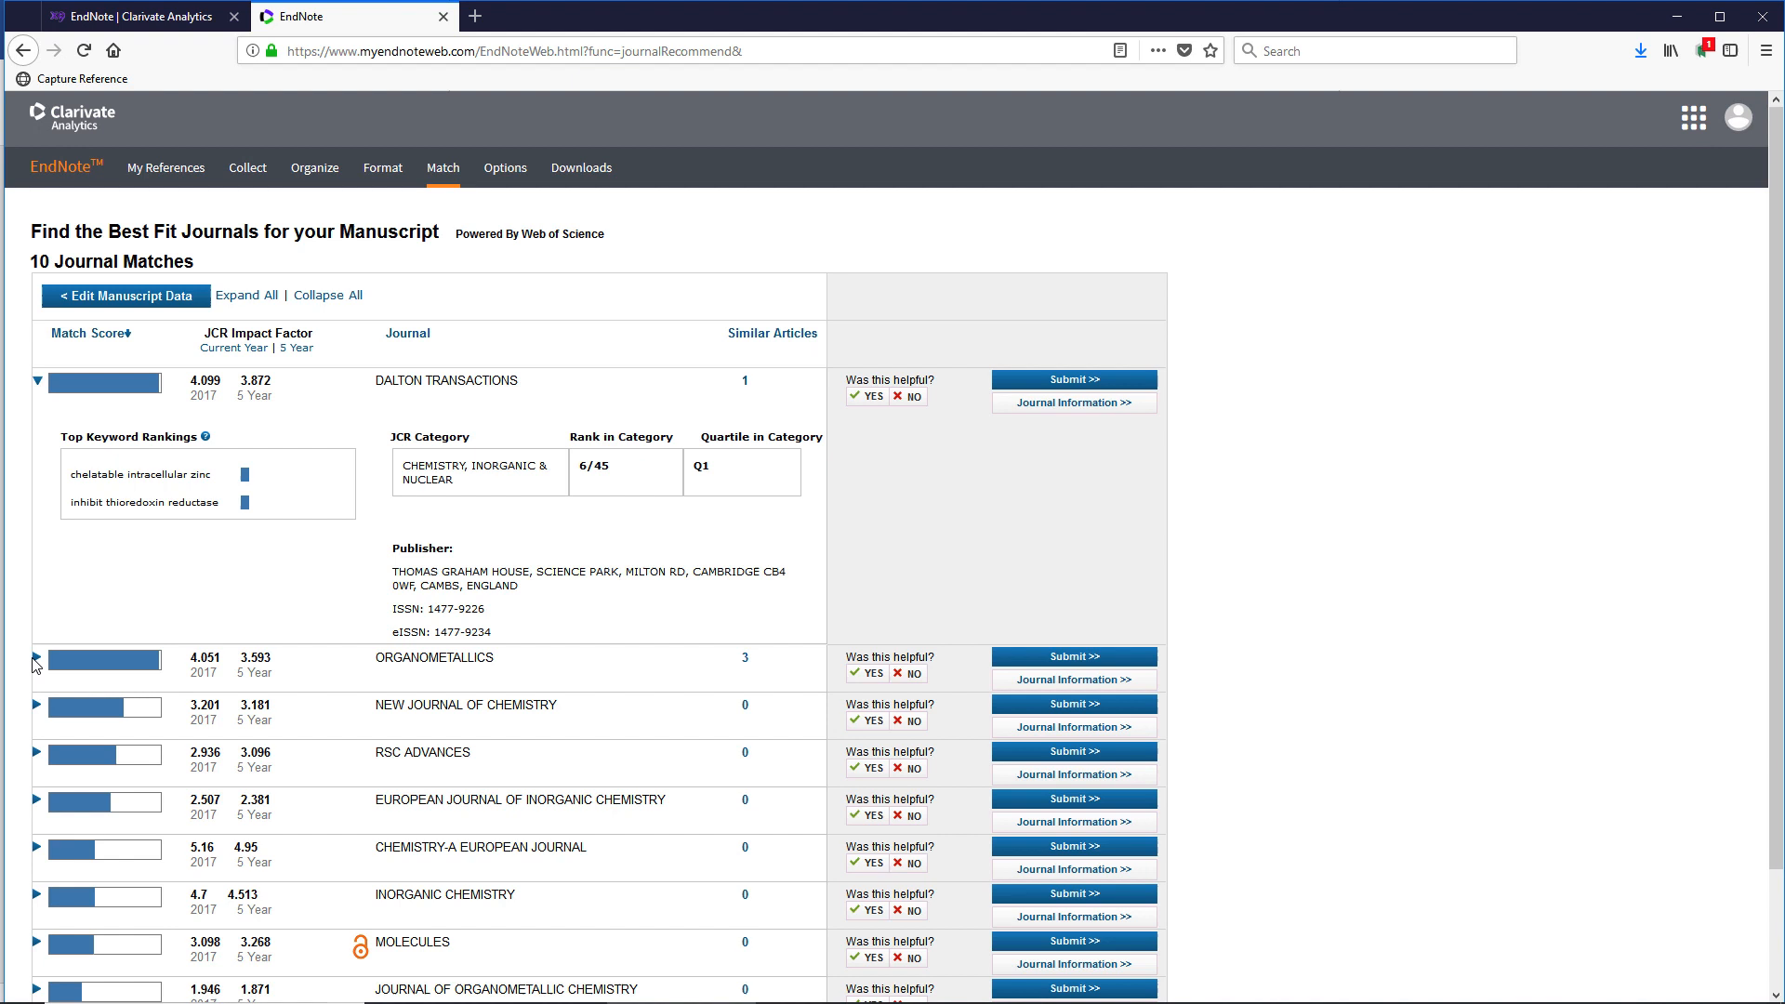
Expand the second match, Organometallics, in the journal results list
click(35, 662)
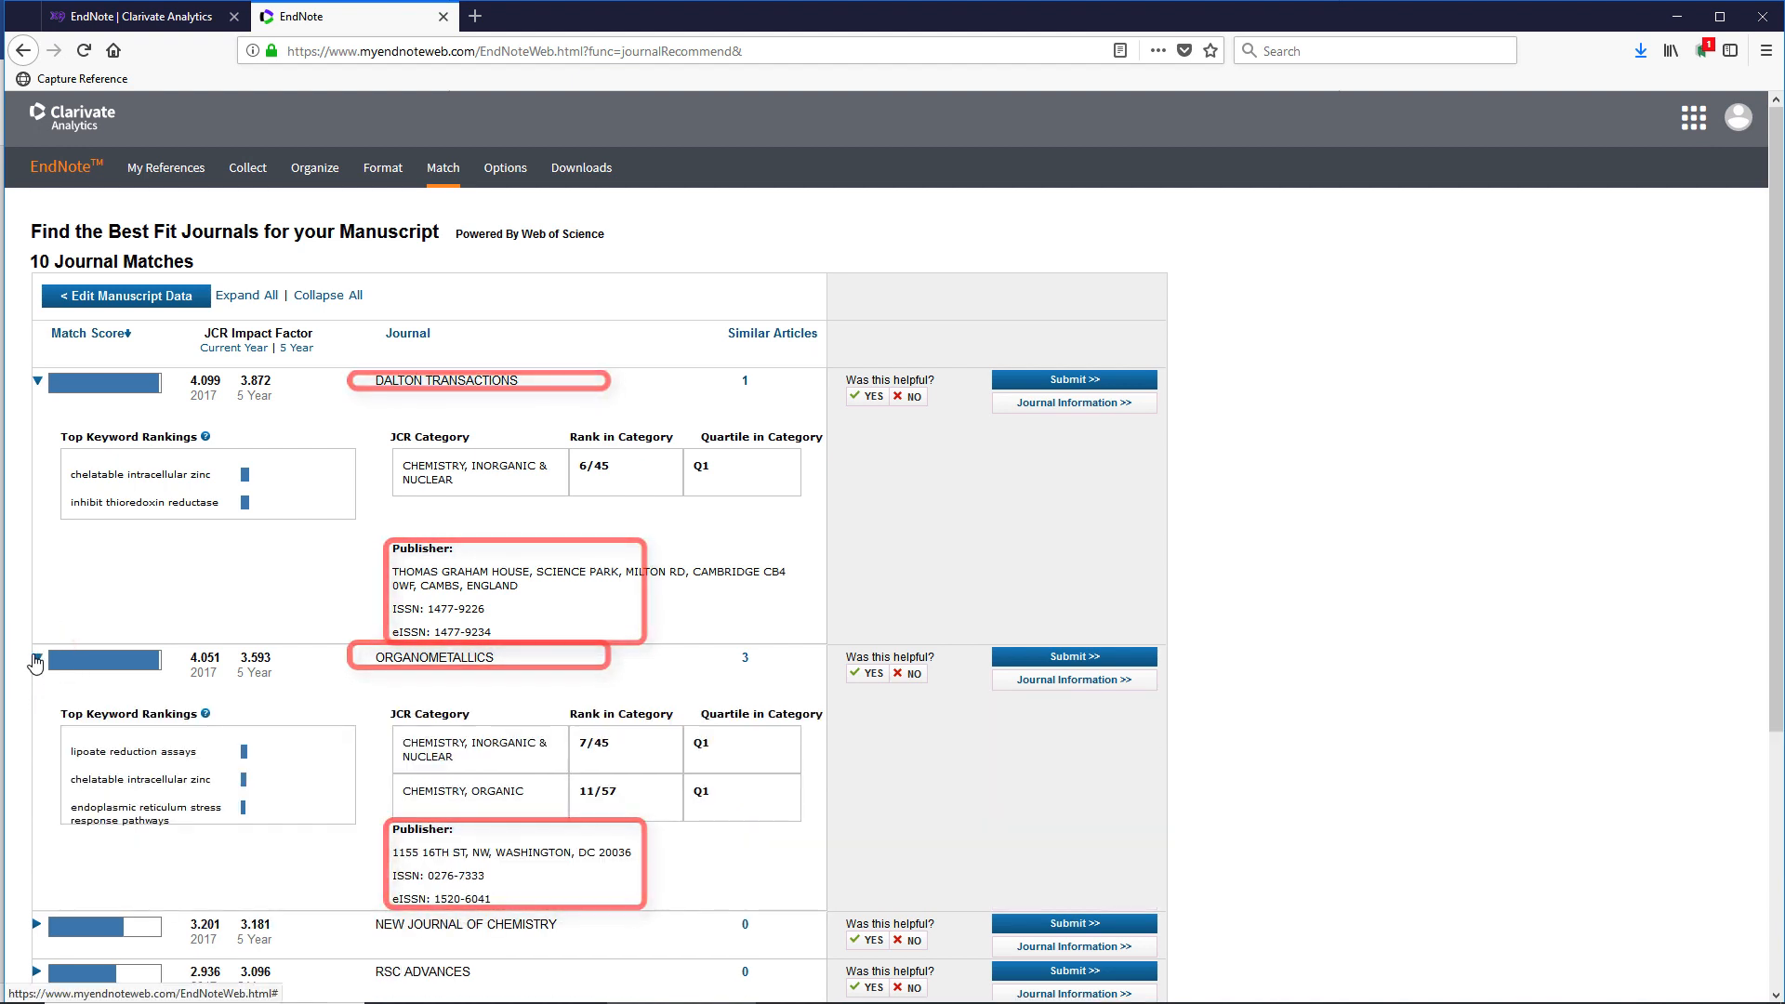
Scroll down to view Organometallics' keyword rankings, JCR categories and publisher details
scroll(down, 3)
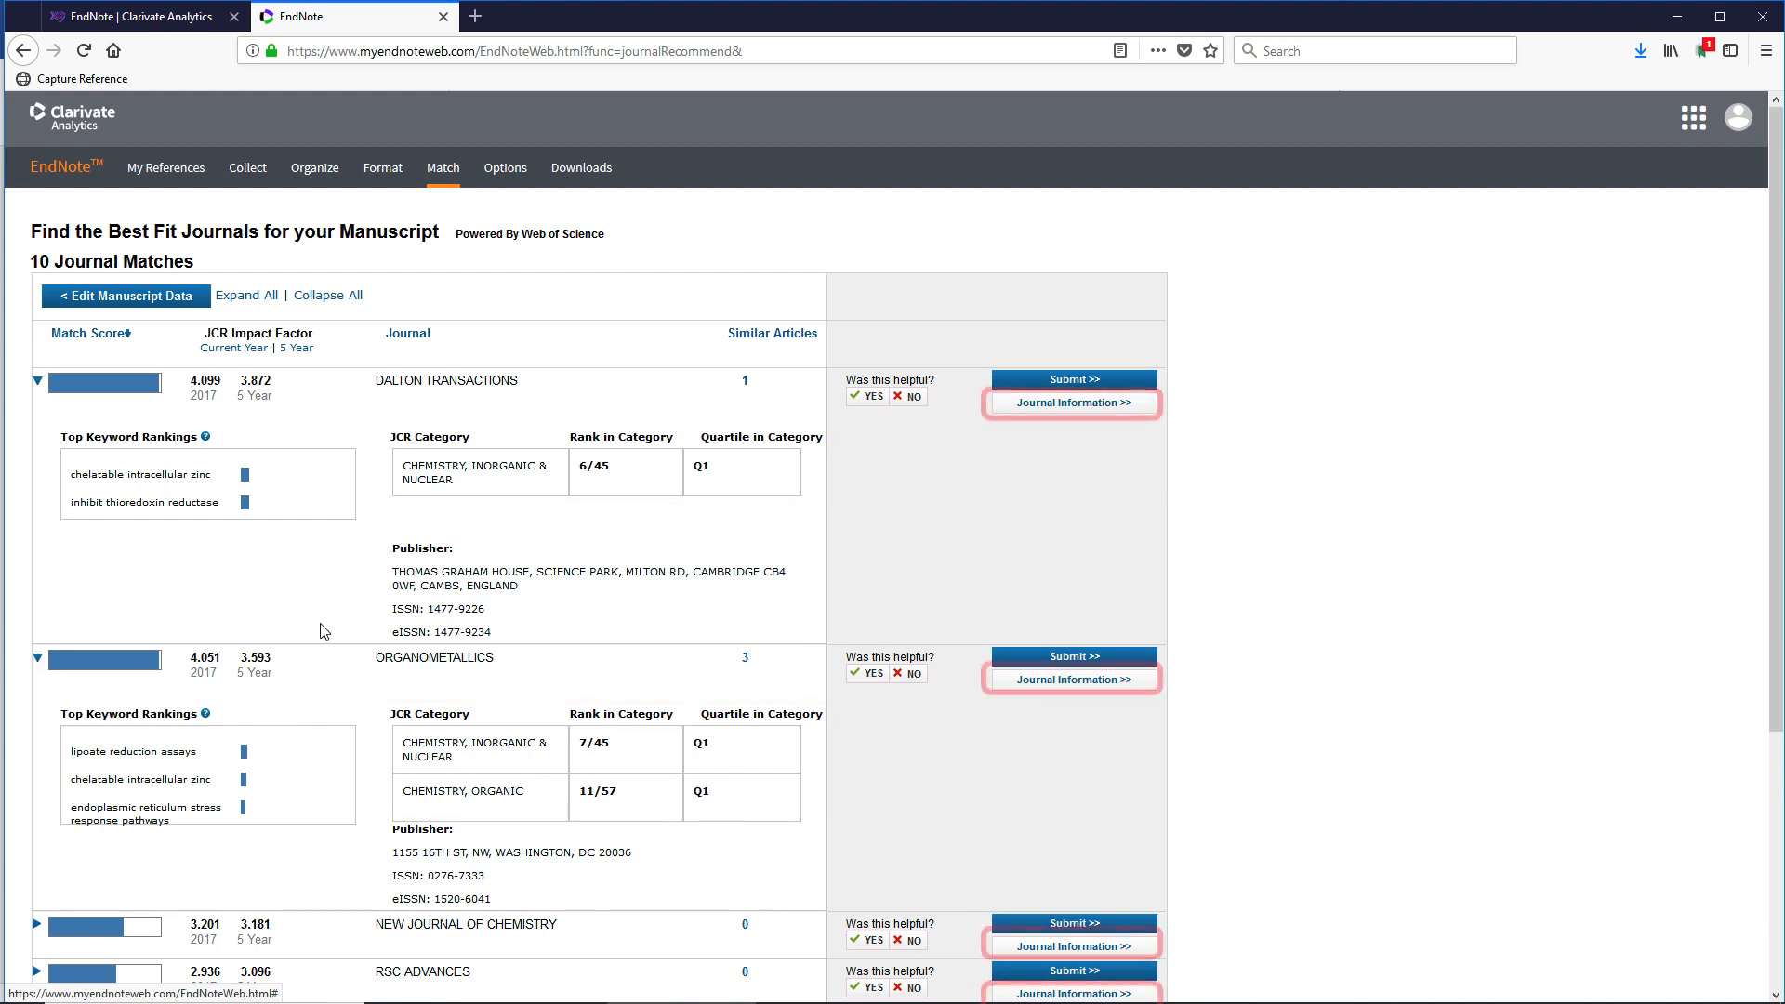
mouse_move(1047, 405)
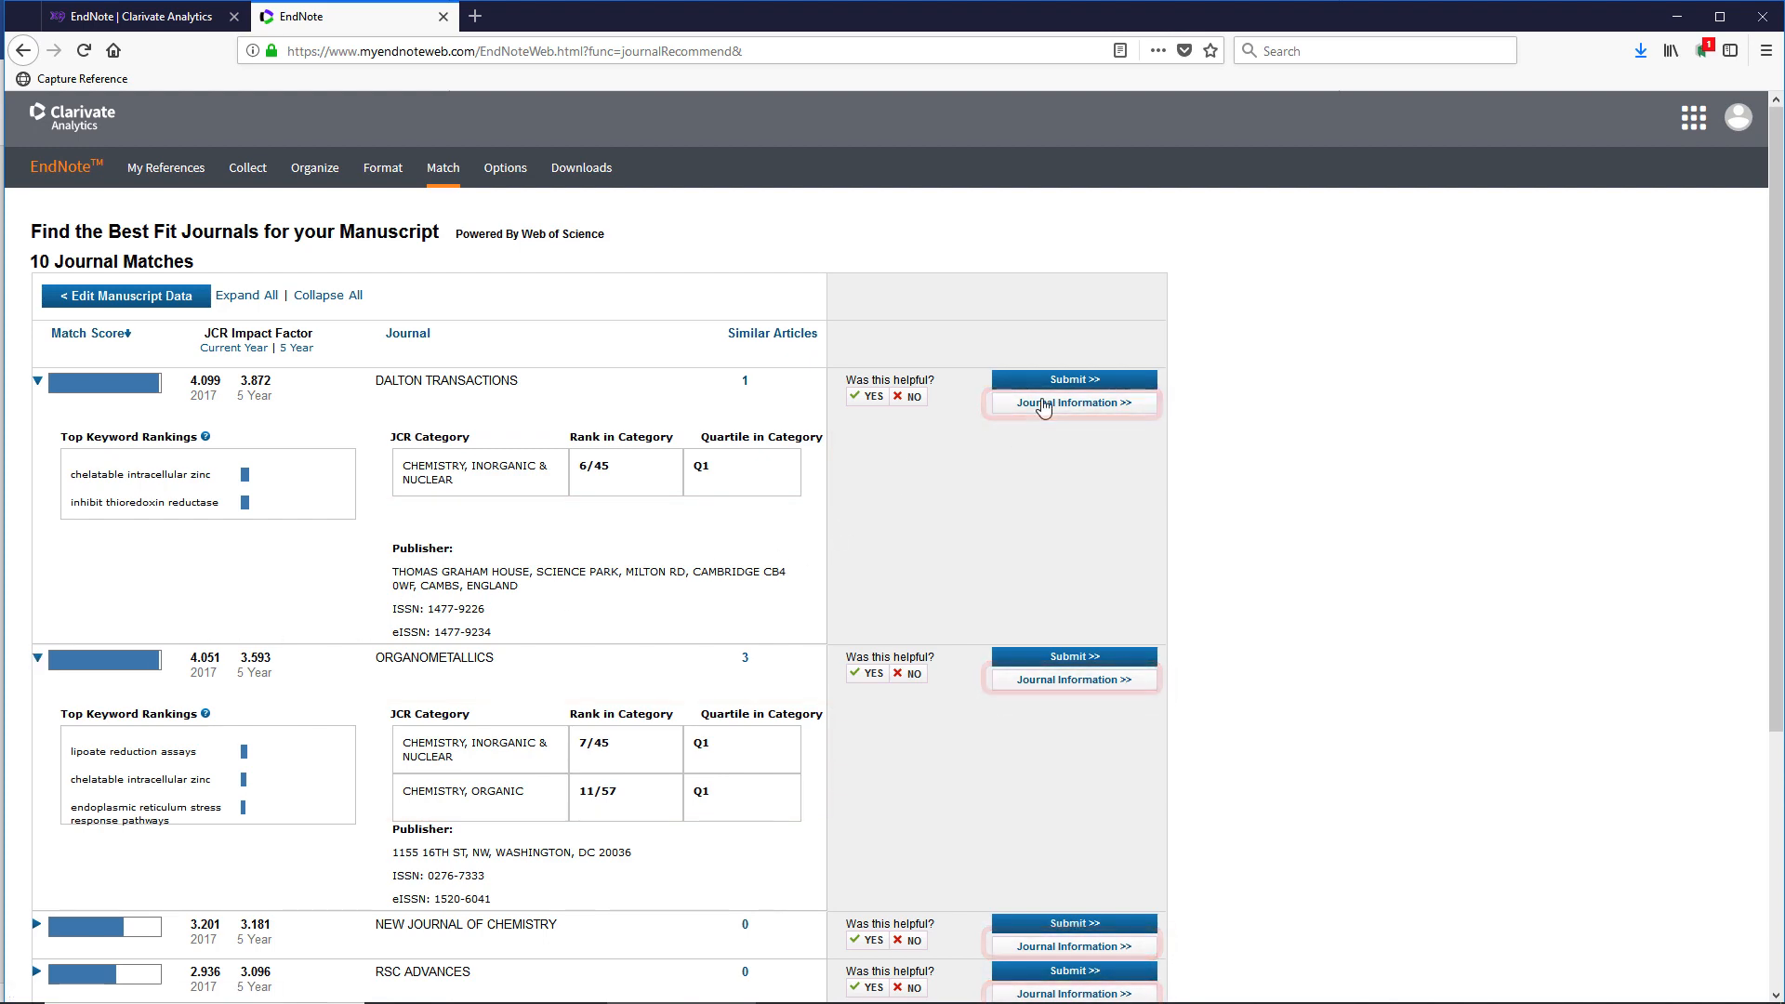
View Dalton Transactions' journal information on the RSC site, then return to the EndNote matches
click(1075, 402)
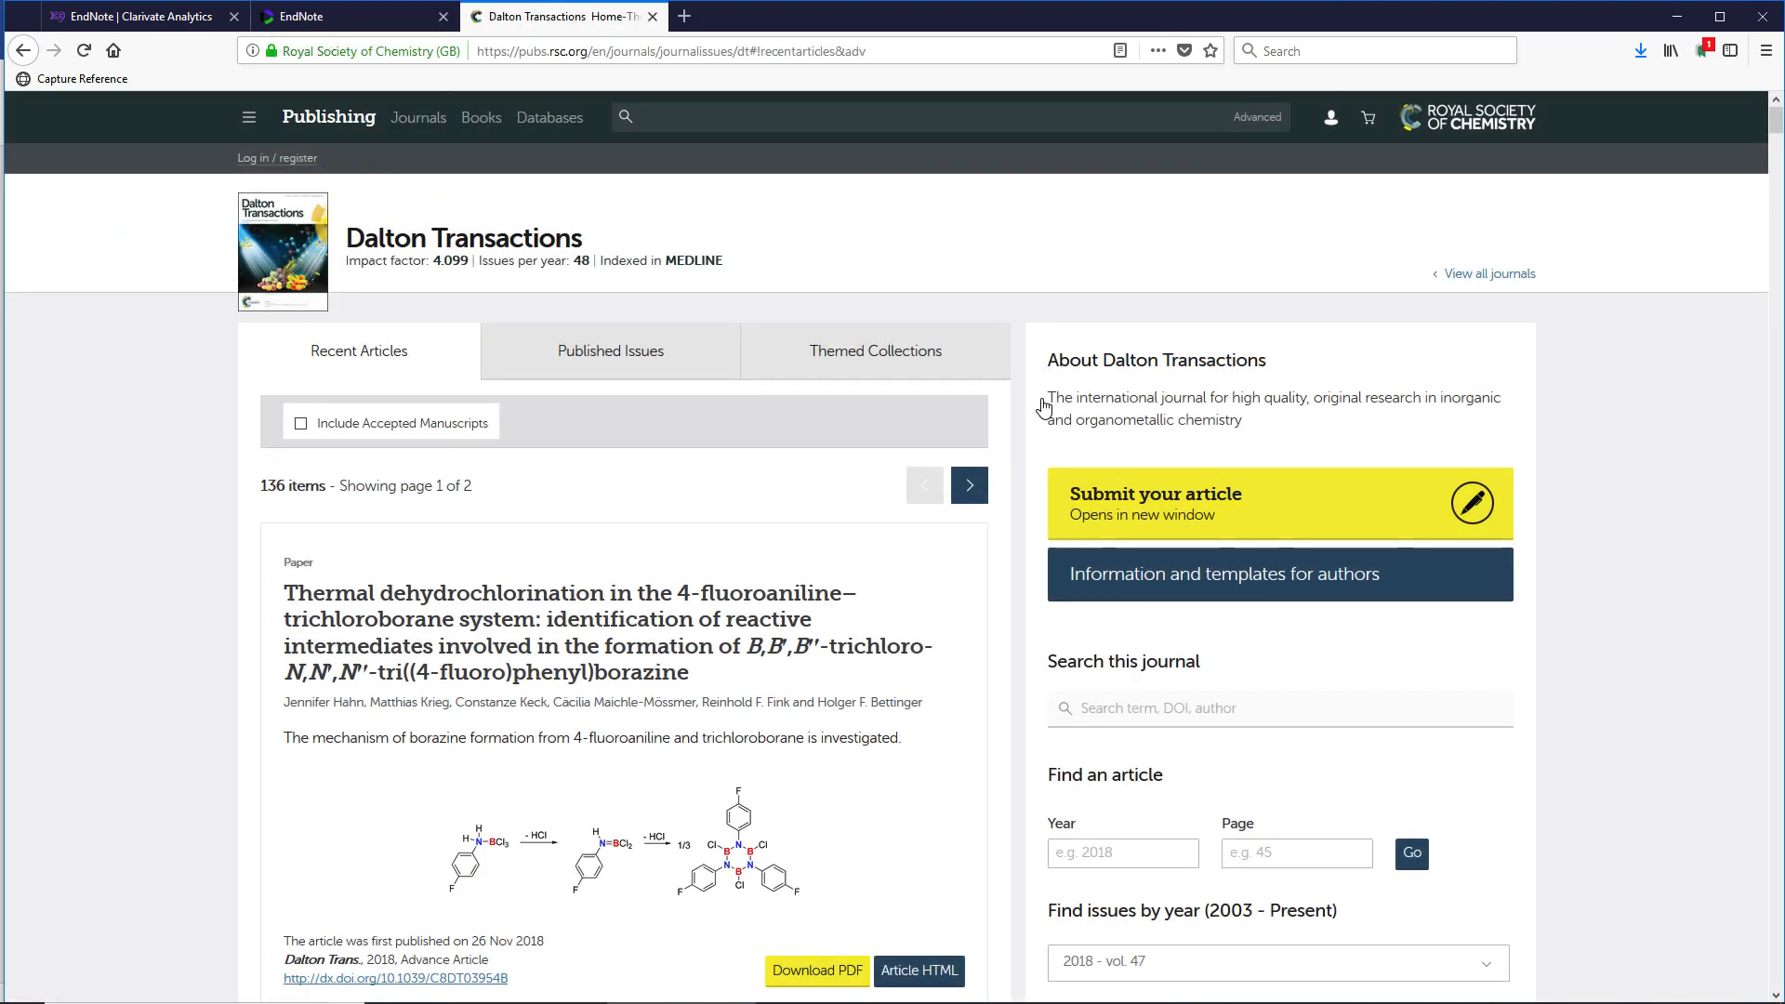
click(306, 16)
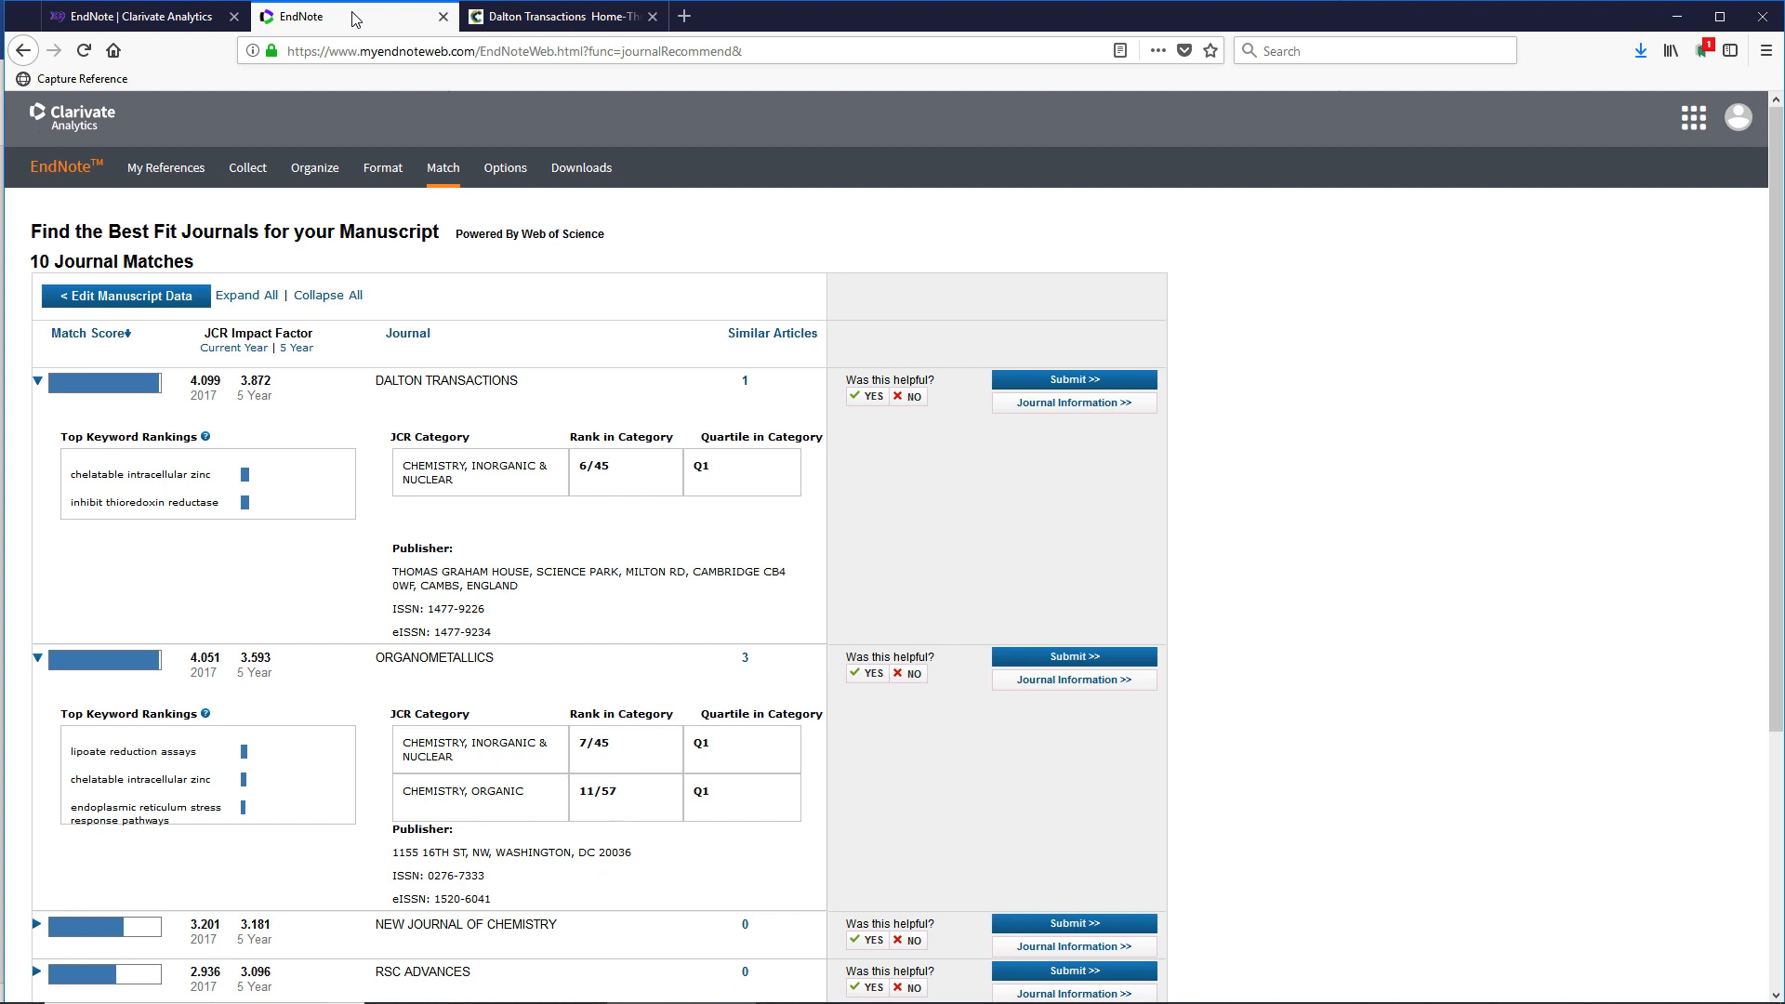
mouse_move(833, 391)
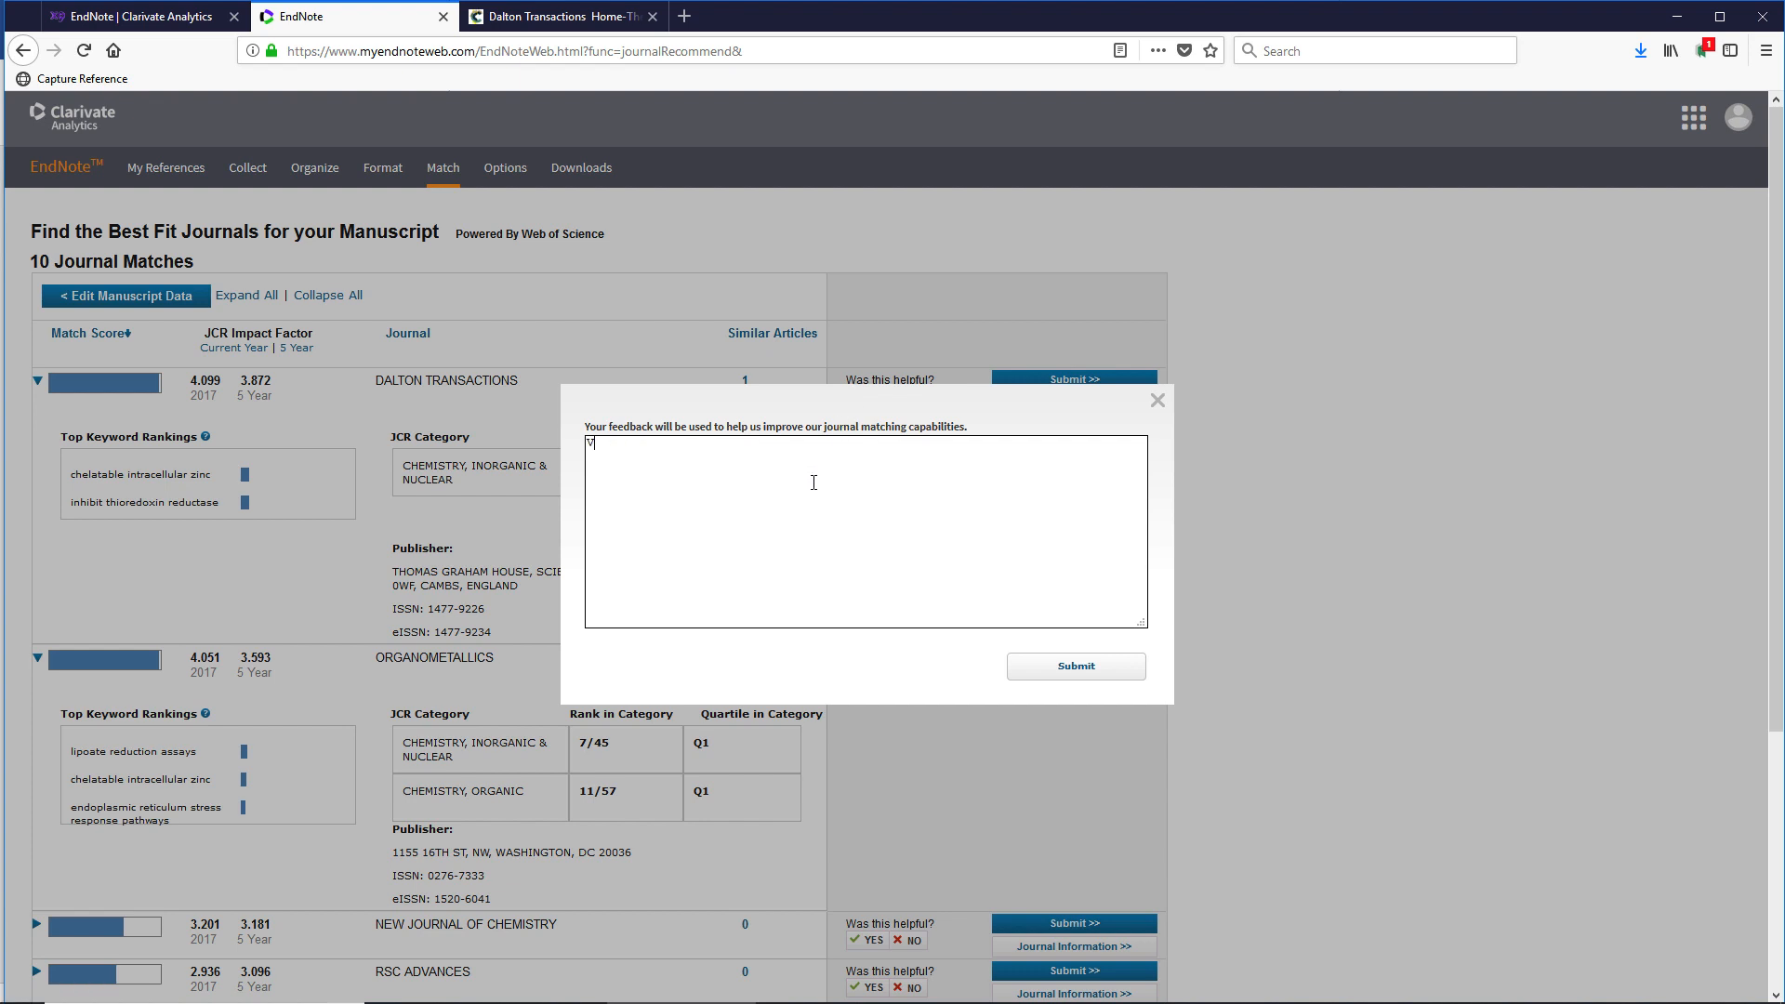
Submit the feedback comment 'Very helpful.' on the journal matches
text(Very helpfu)
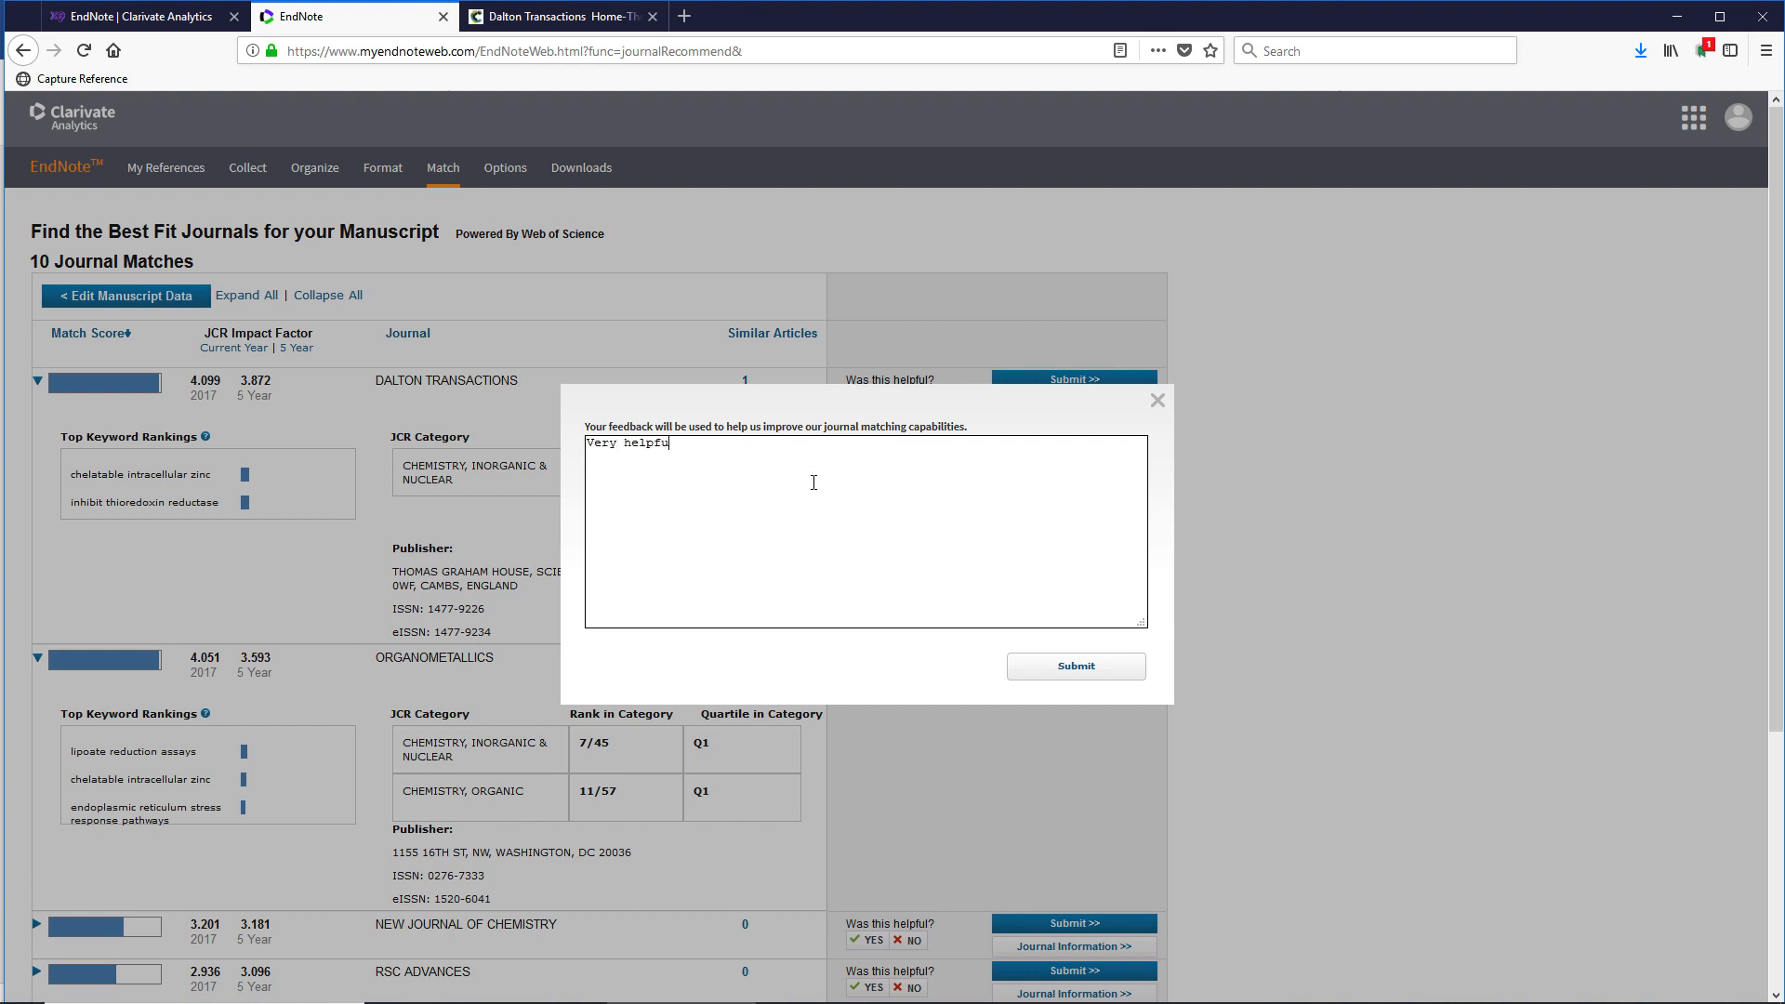
text(l.)
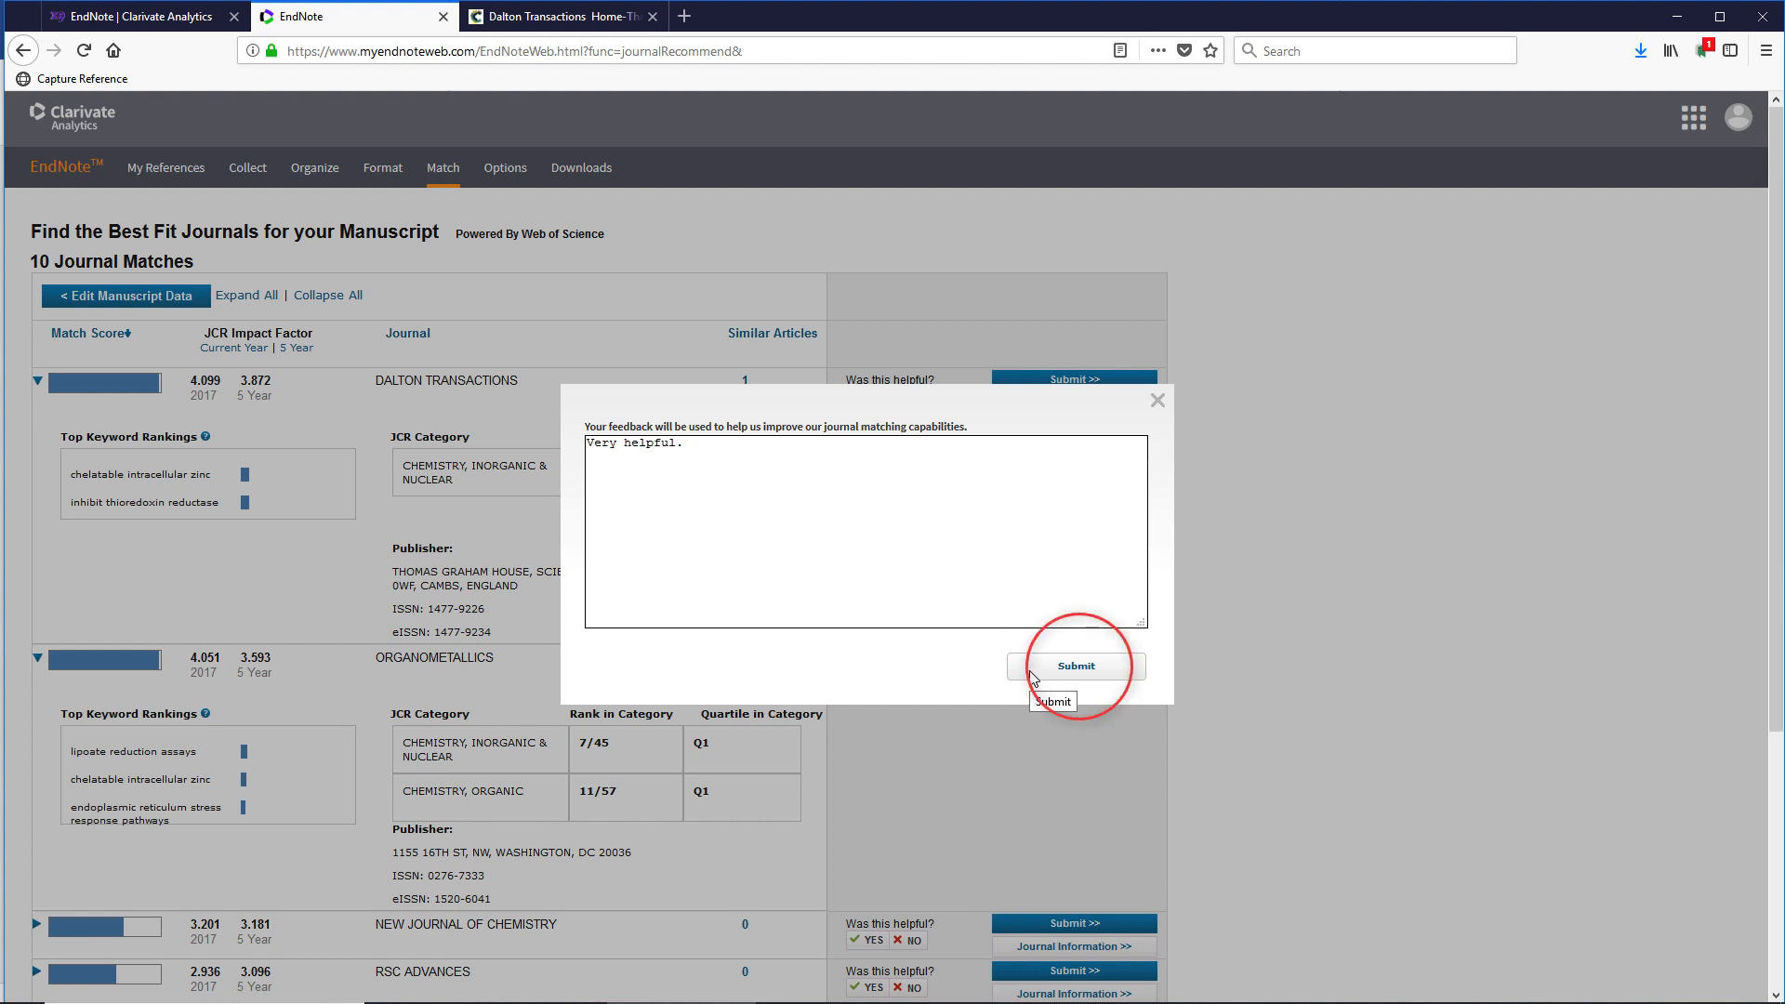
click(1074, 666)
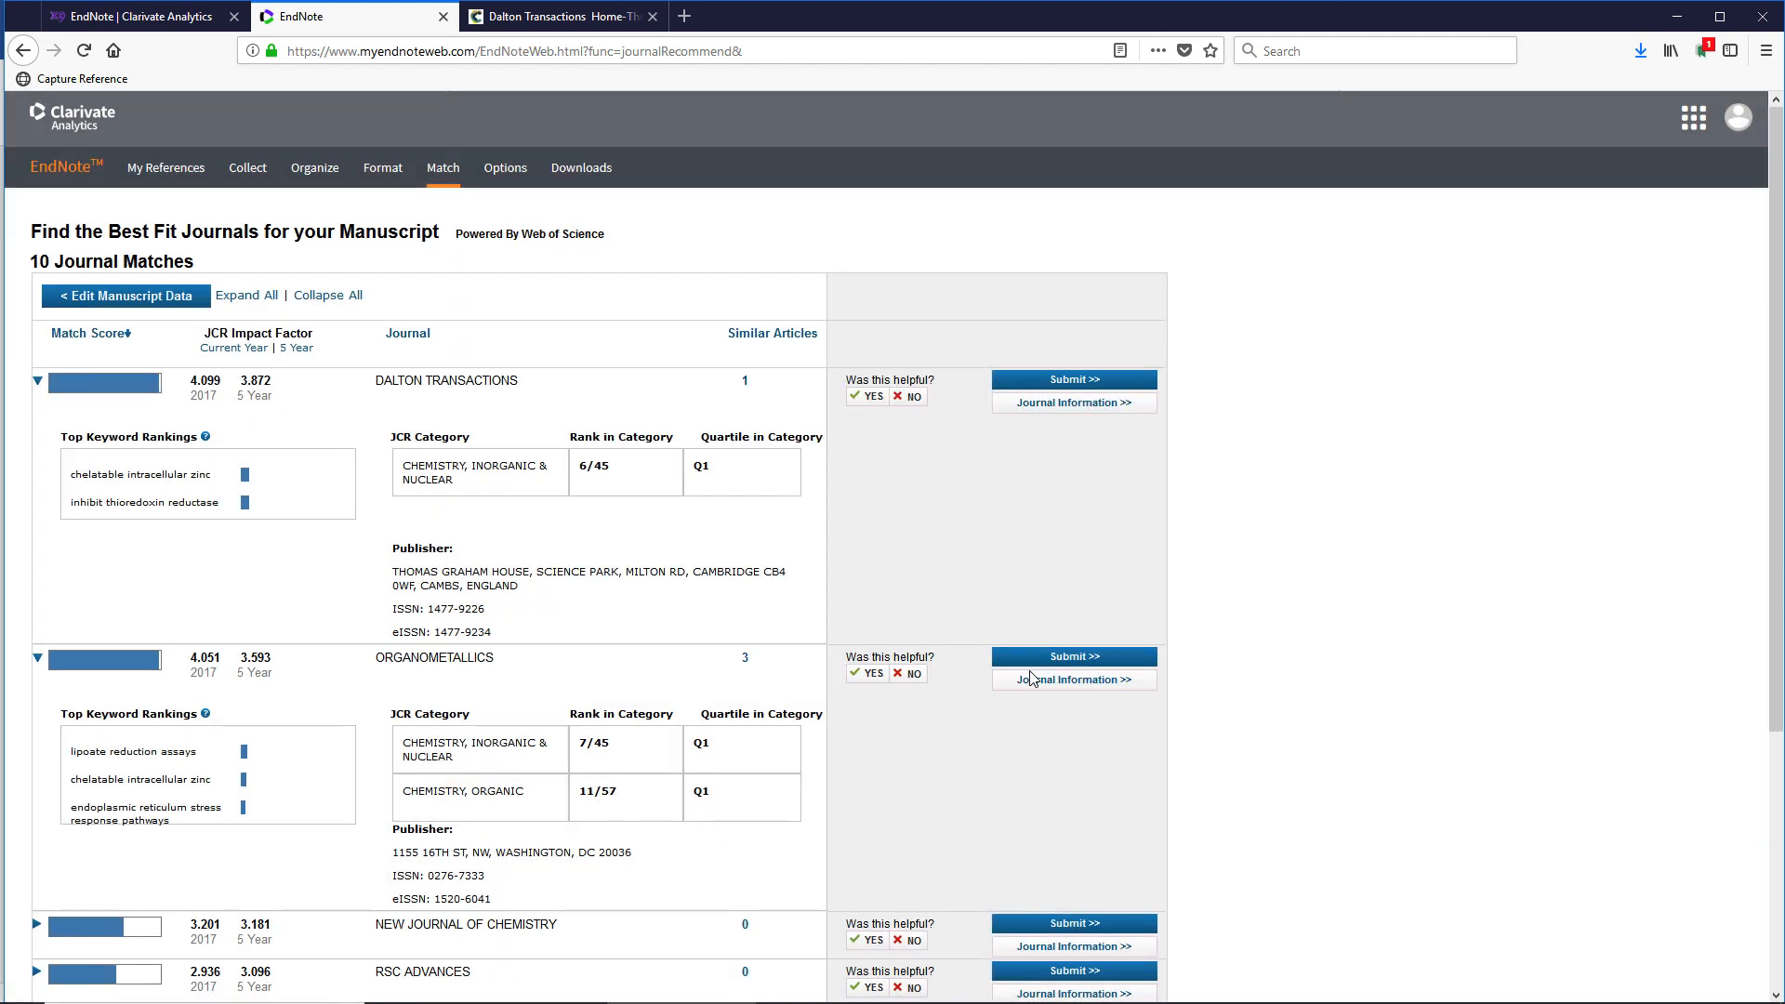